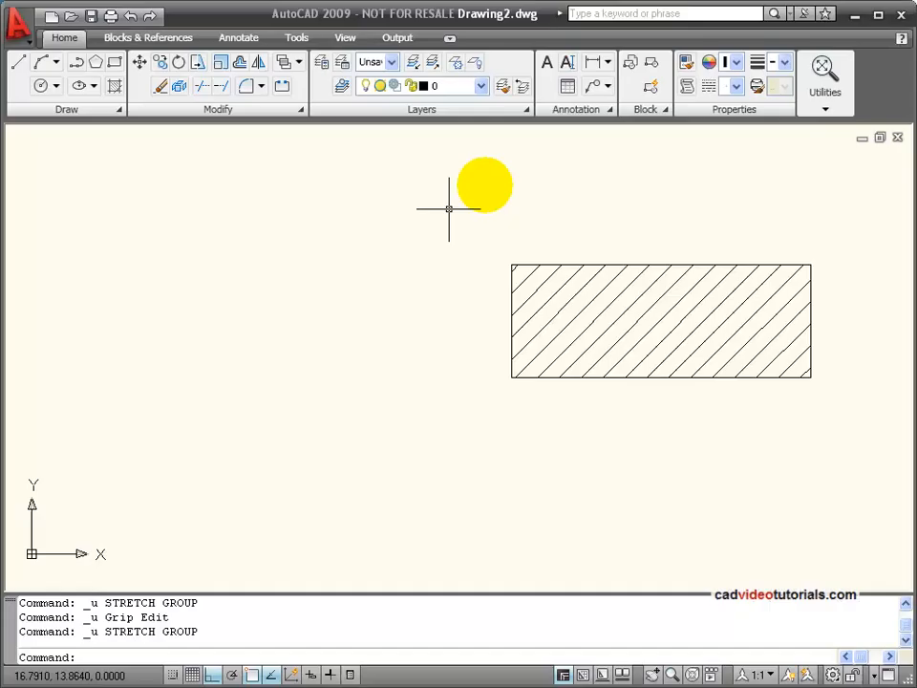
mouse_move(442, 212)
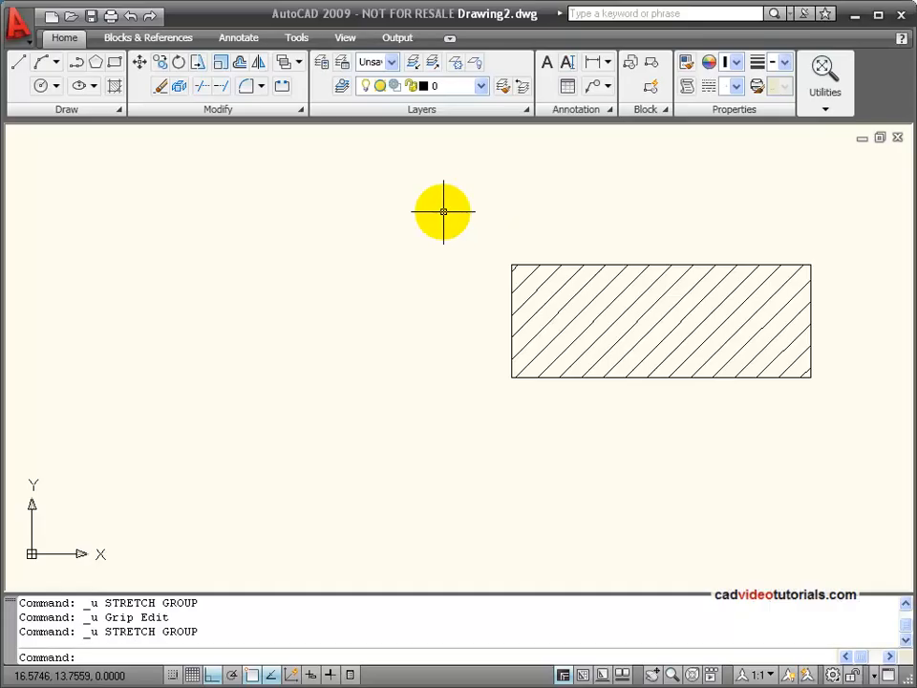
mouse_move(489, 209)
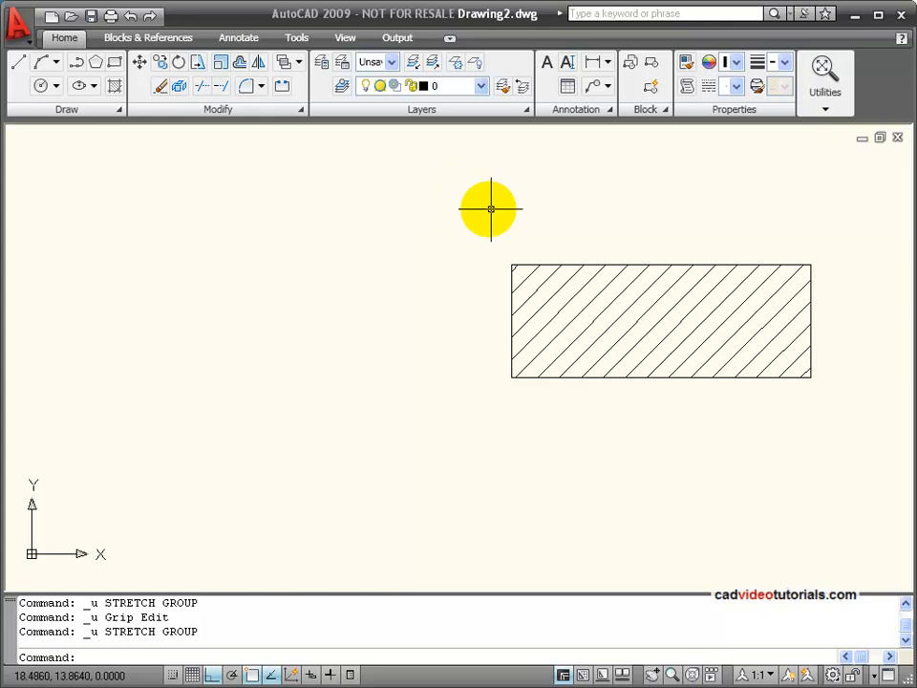
mouse_move(495, 209)
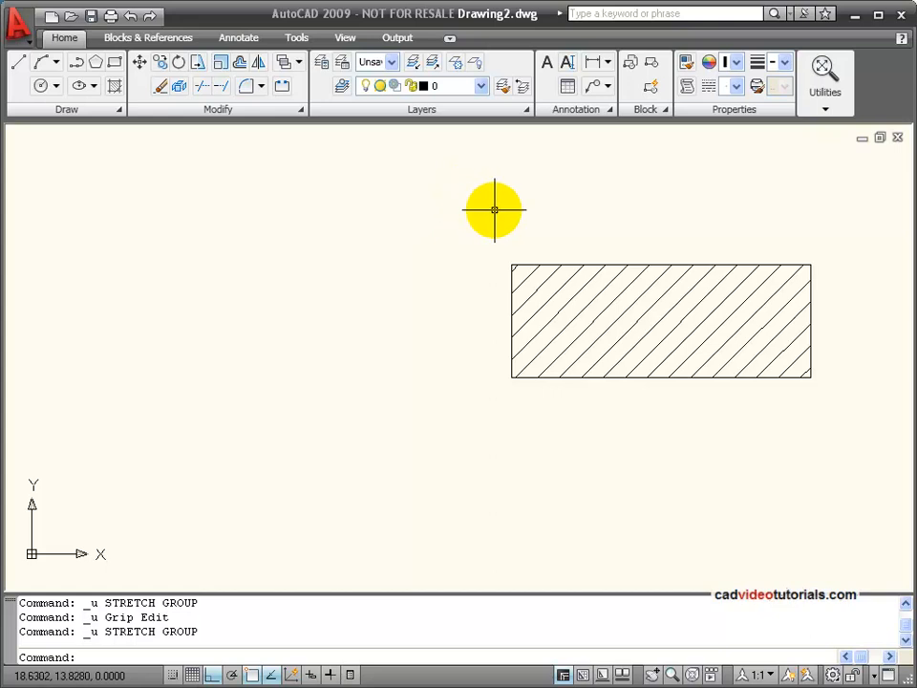
mouse_move(827, 224)
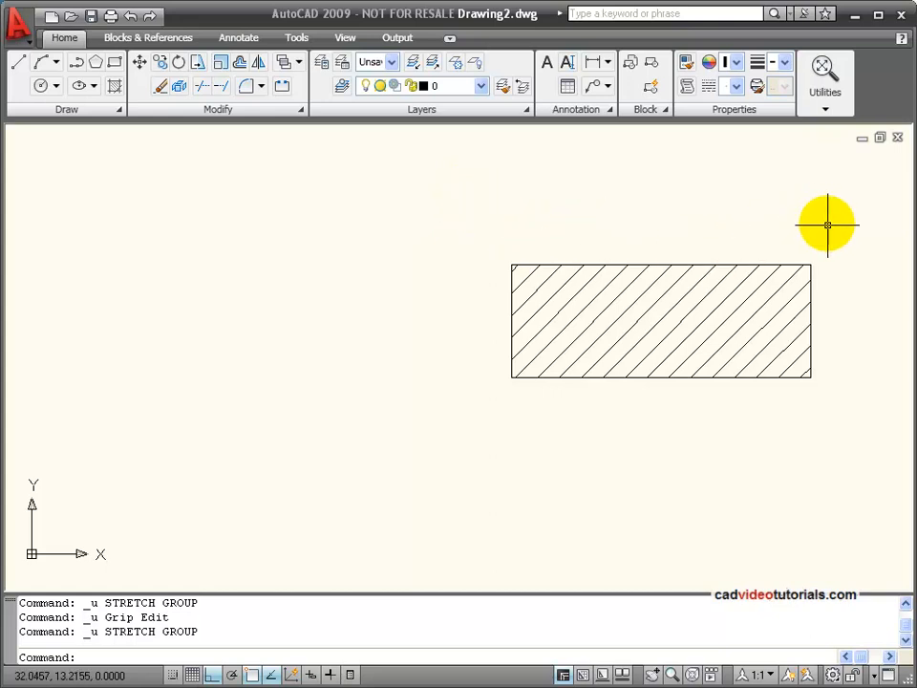
mouse_move(811, 423)
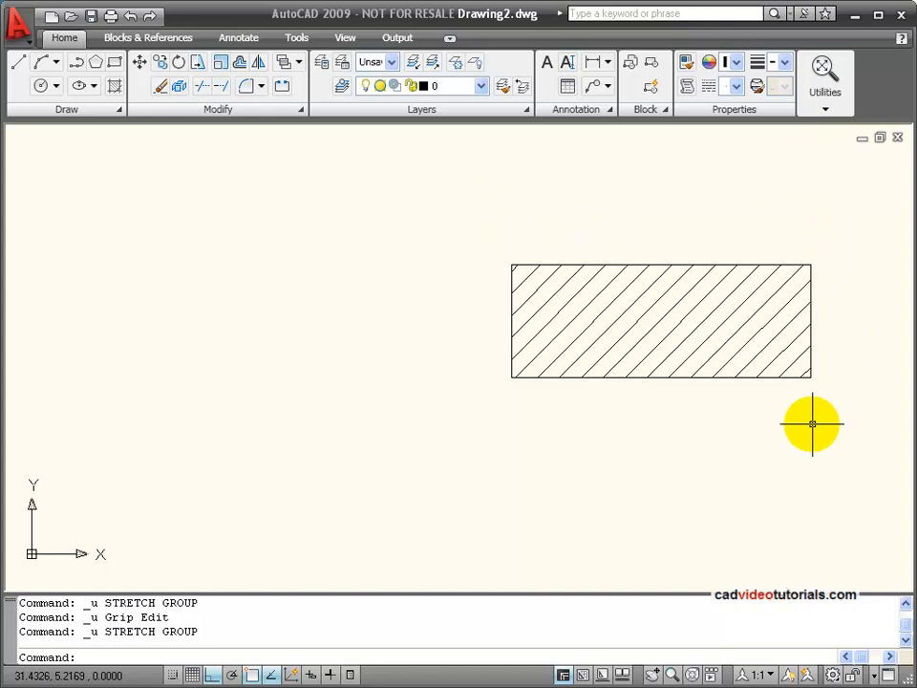
mouse_move(708, 422)
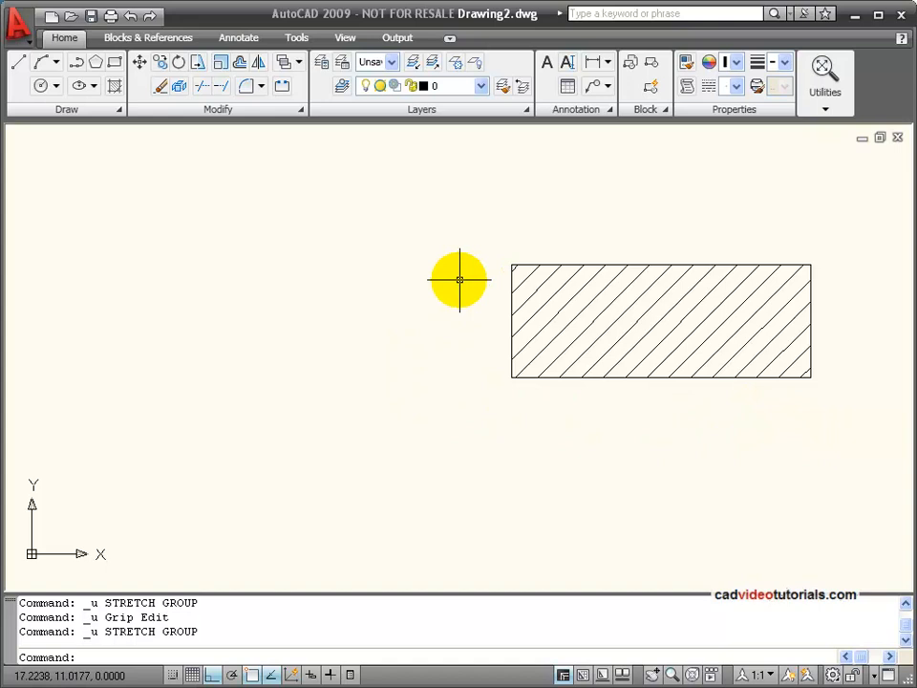
mouse_move(501, 223)
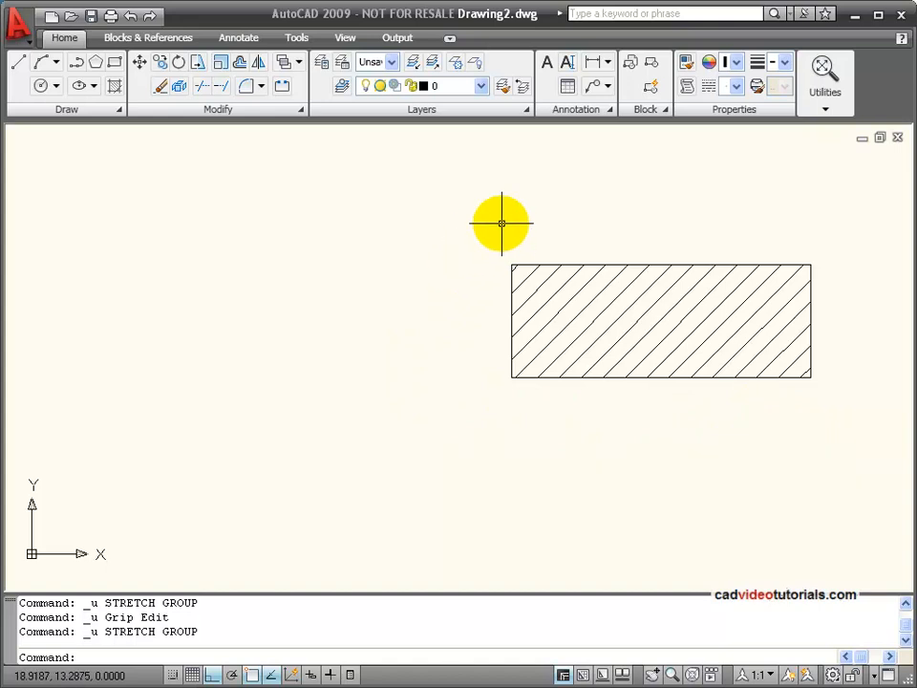
mouse_move(501, 227)
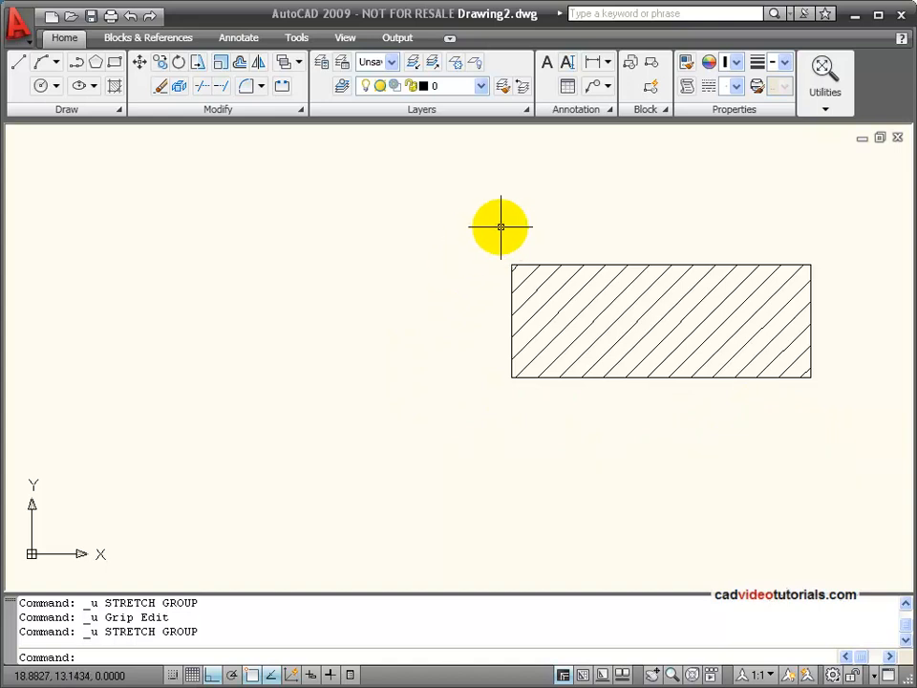
mouse_move(584, 212)
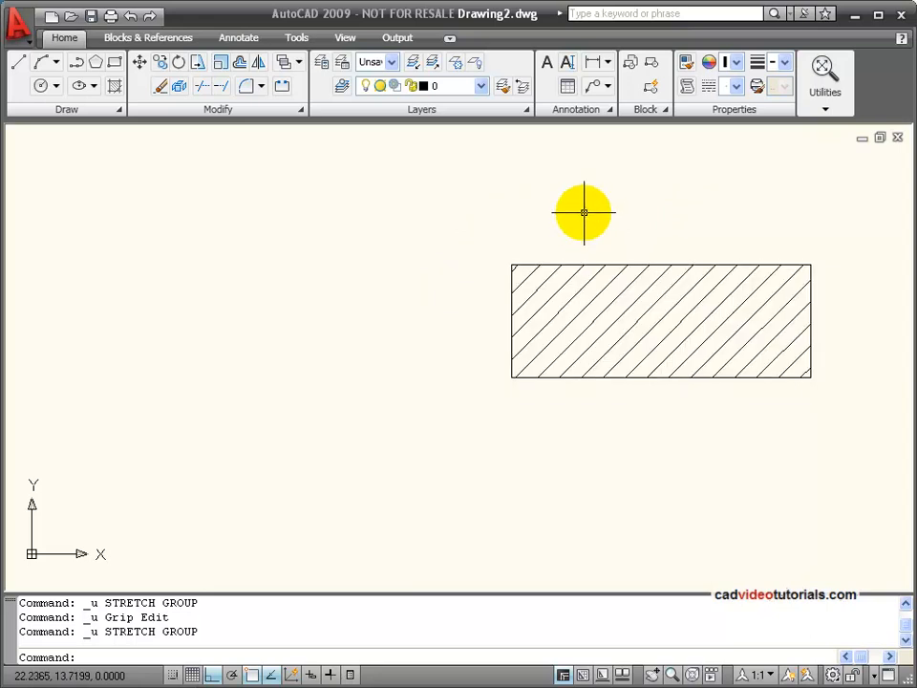
mouse_move(200, 61)
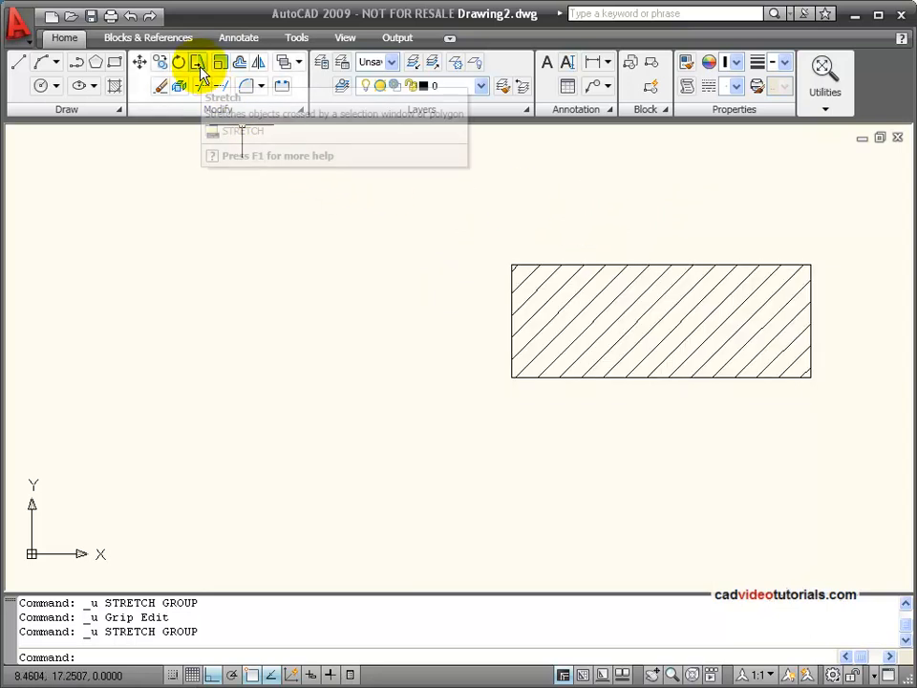
Stretch the hatched rectangle's left edge further left so the hatch fills the longer shape.
left_click(197, 61)
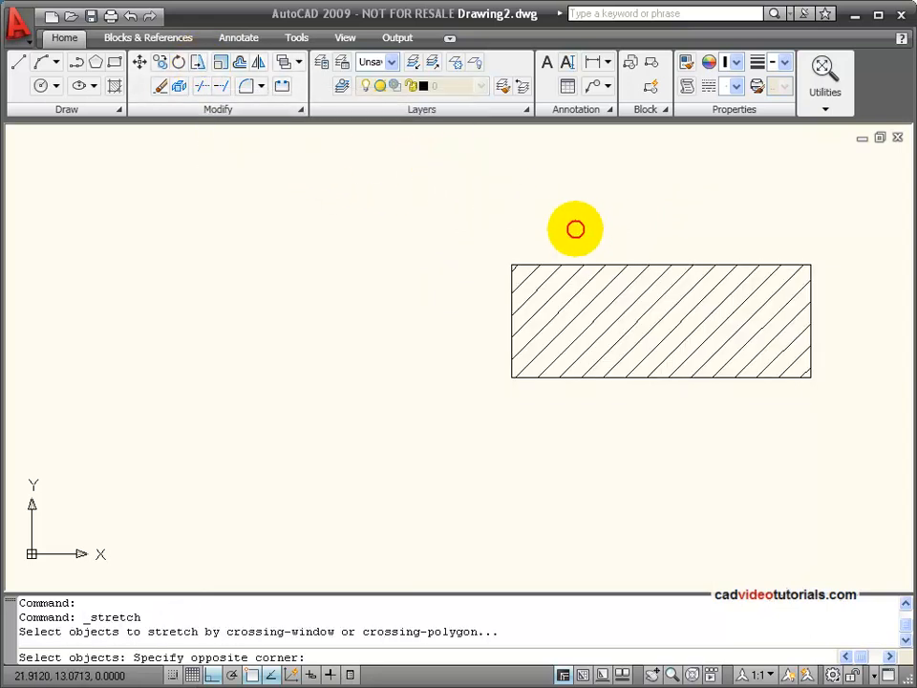
left_click(511, 377)
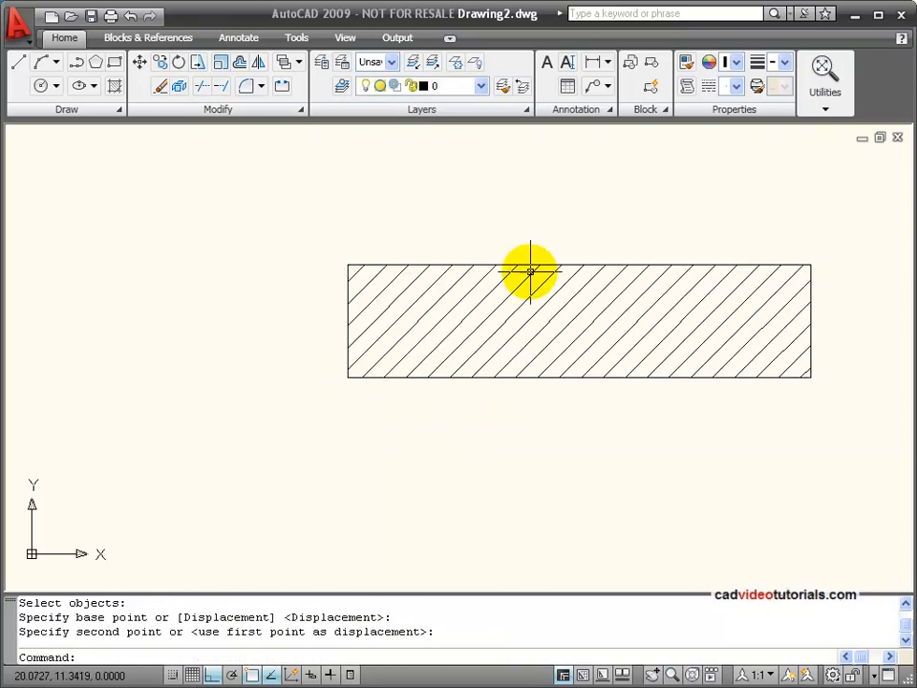
mouse_move(296, 305)
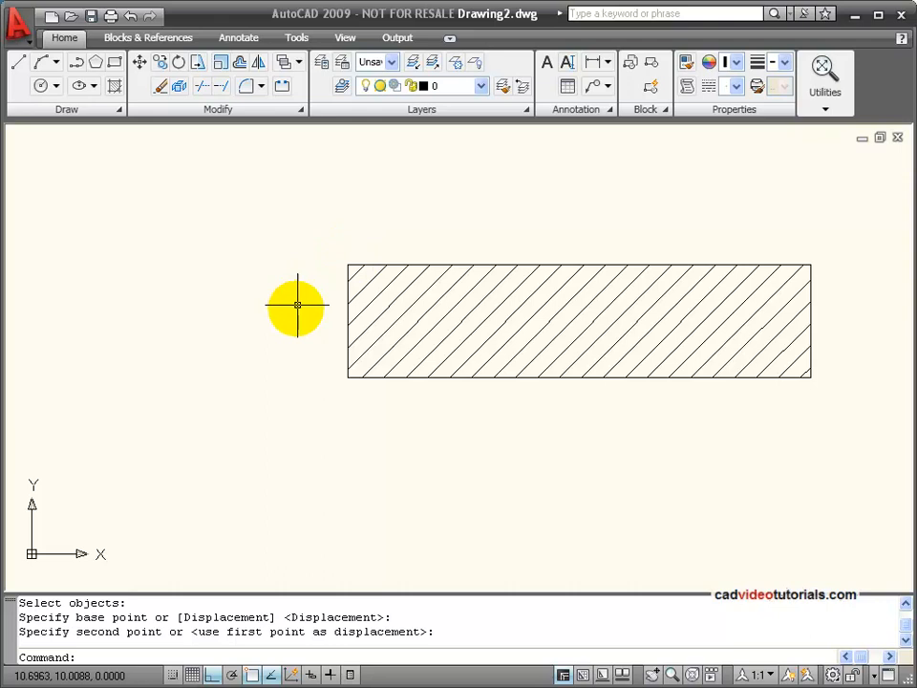
mouse_move(370, 203)
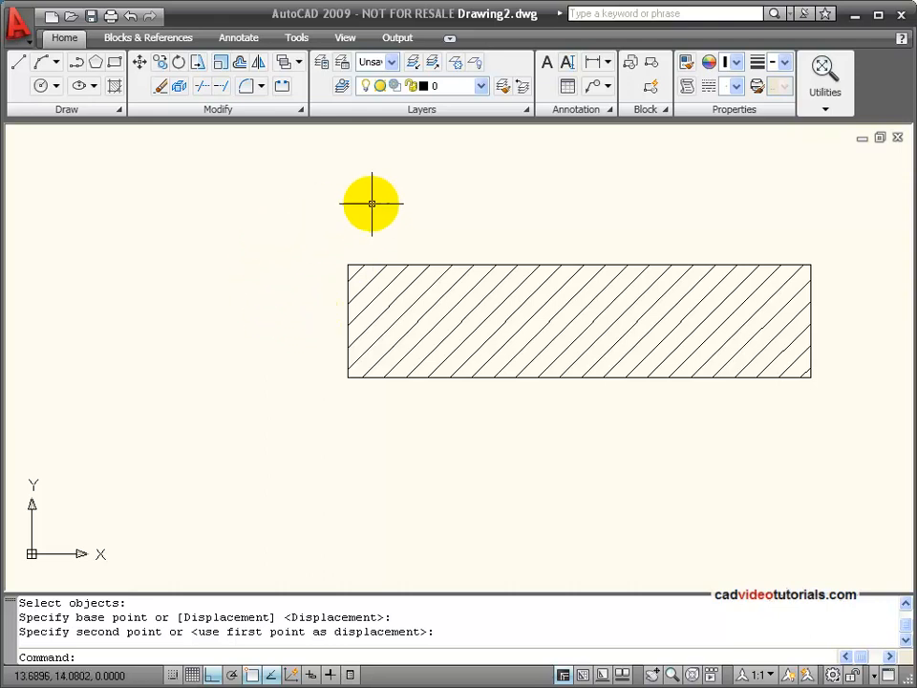
mouse_move(403, 187)
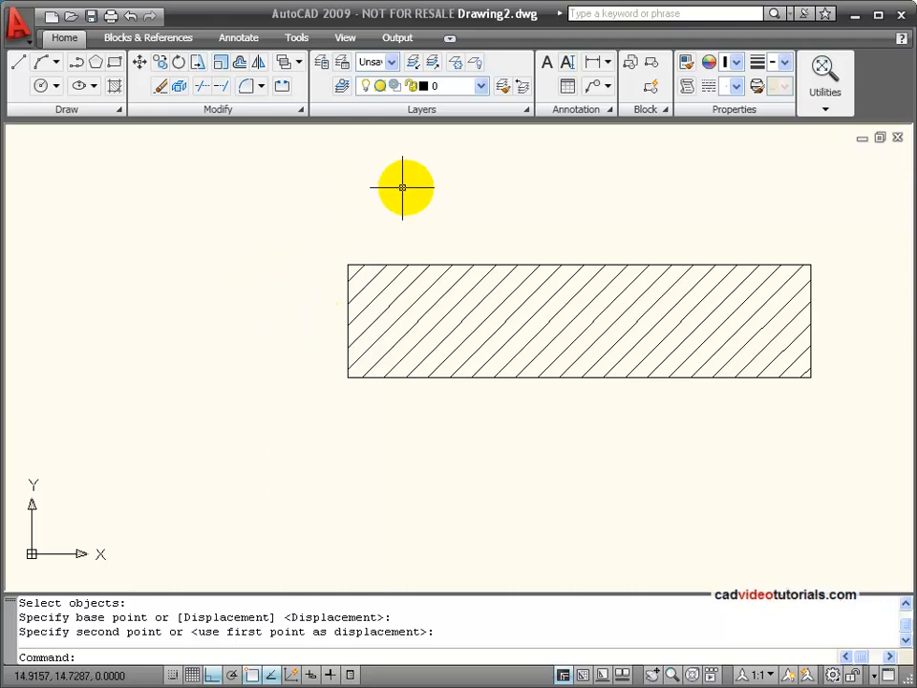
mouse_move(666, 214)
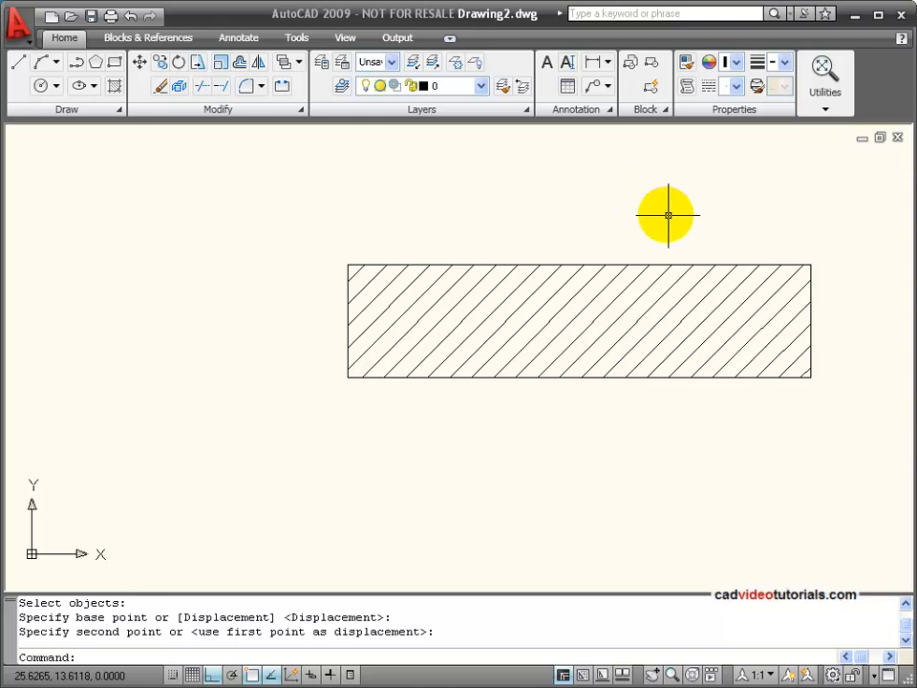
mouse_move(377, 188)
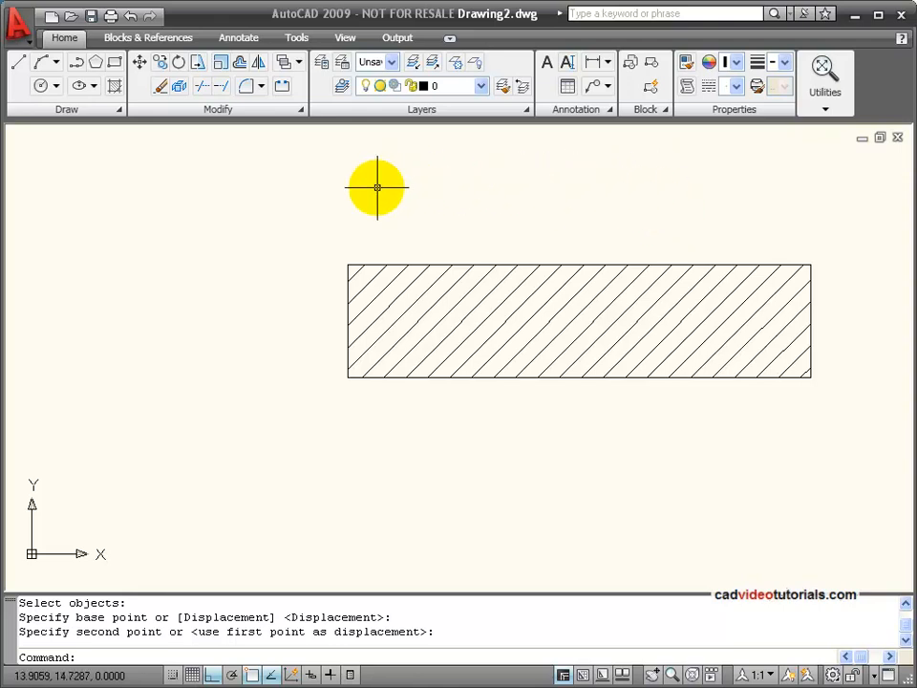
mouse_move(809, 284)
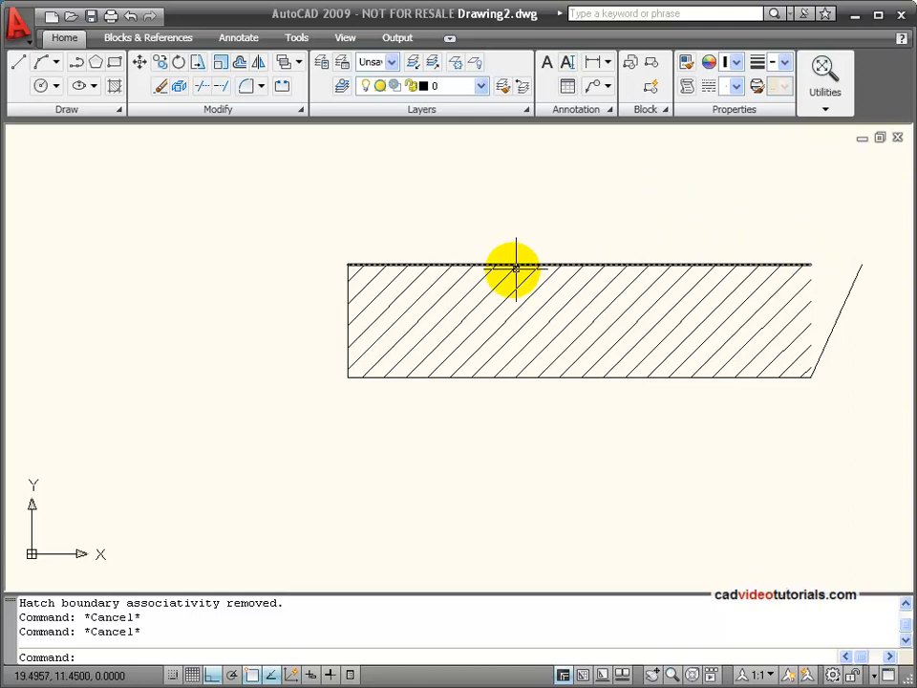
mouse_move(532, 208)
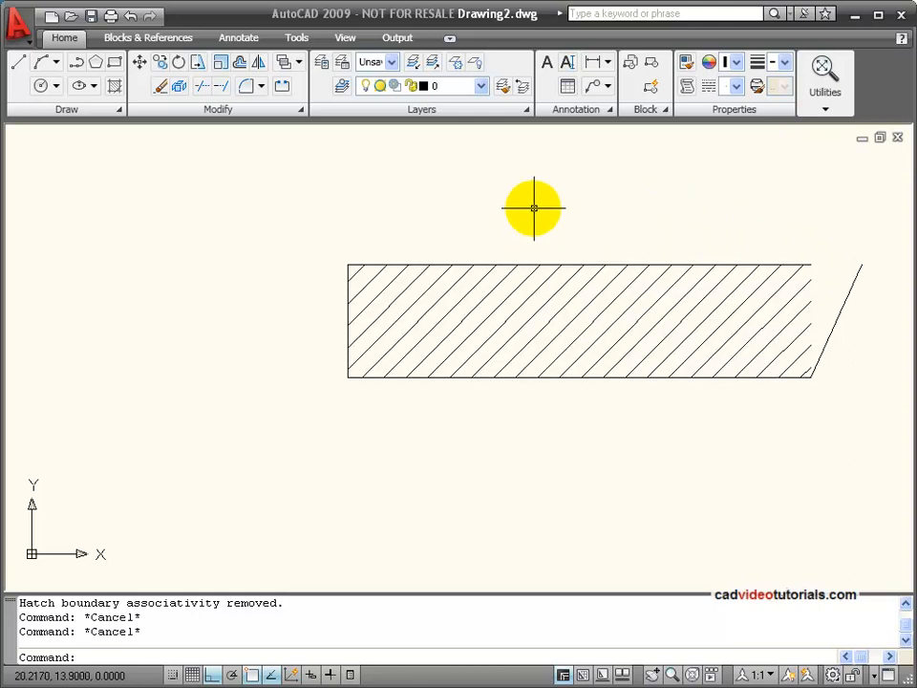
mouse_move(199, 62)
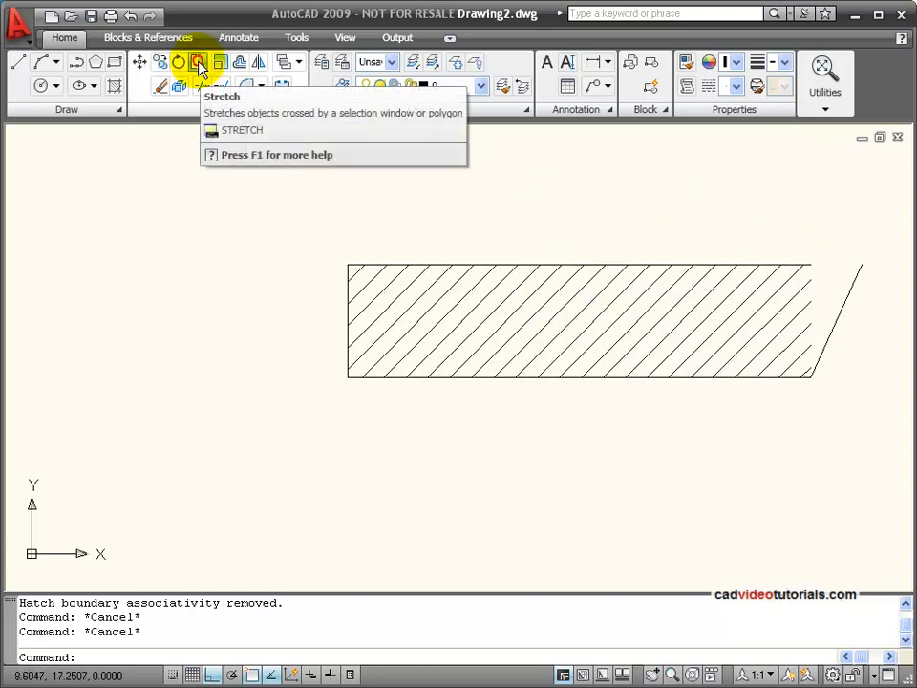
Stretch the non-associative rectangle's left edge further left, leaving the hatch behind.
left_click(197, 61)
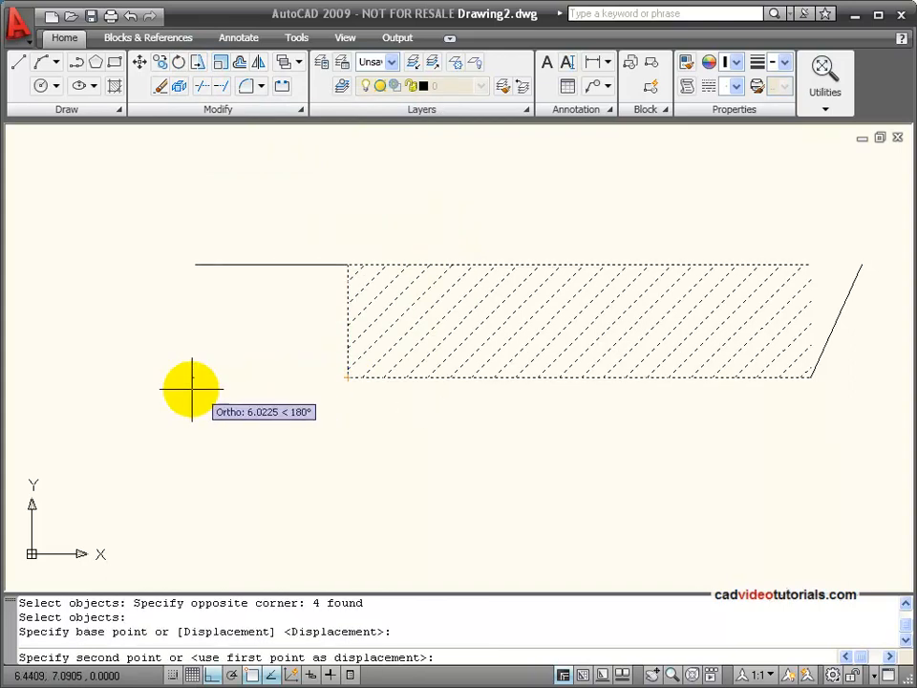
left_click(353, 361)
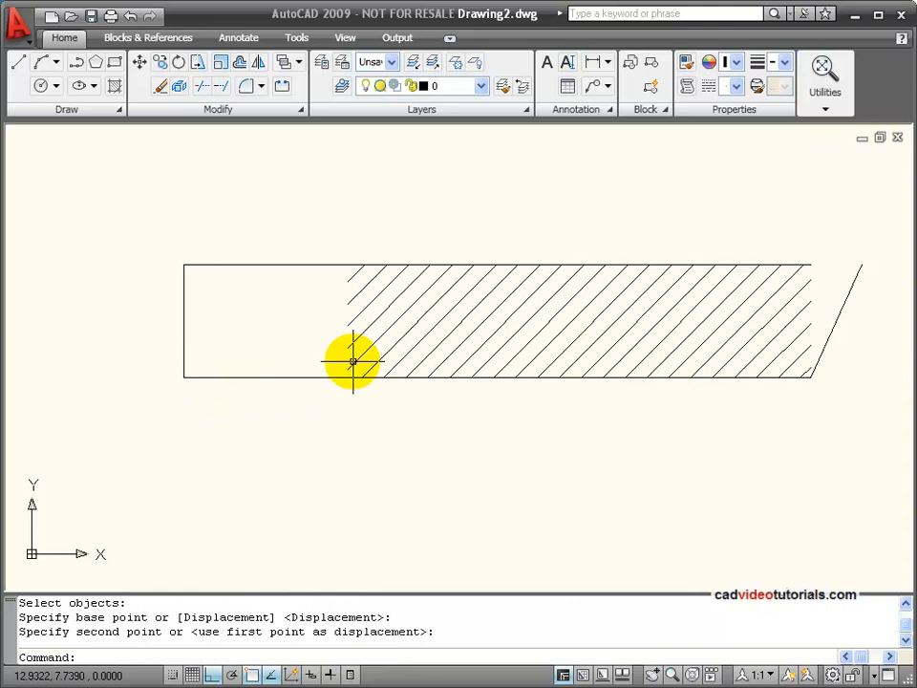
mouse_move(633, 435)
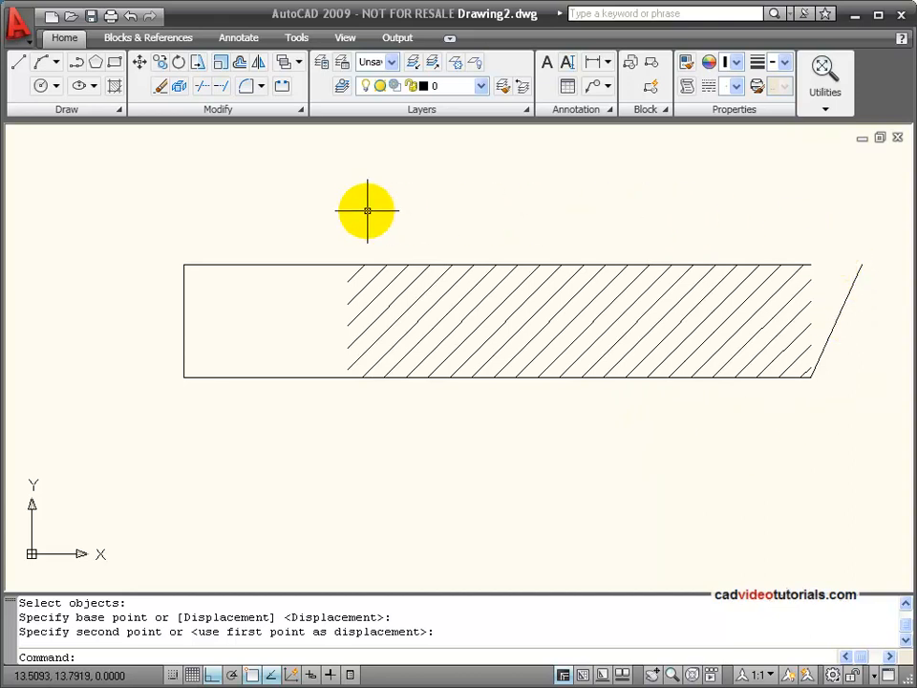
mouse_move(251, 202)
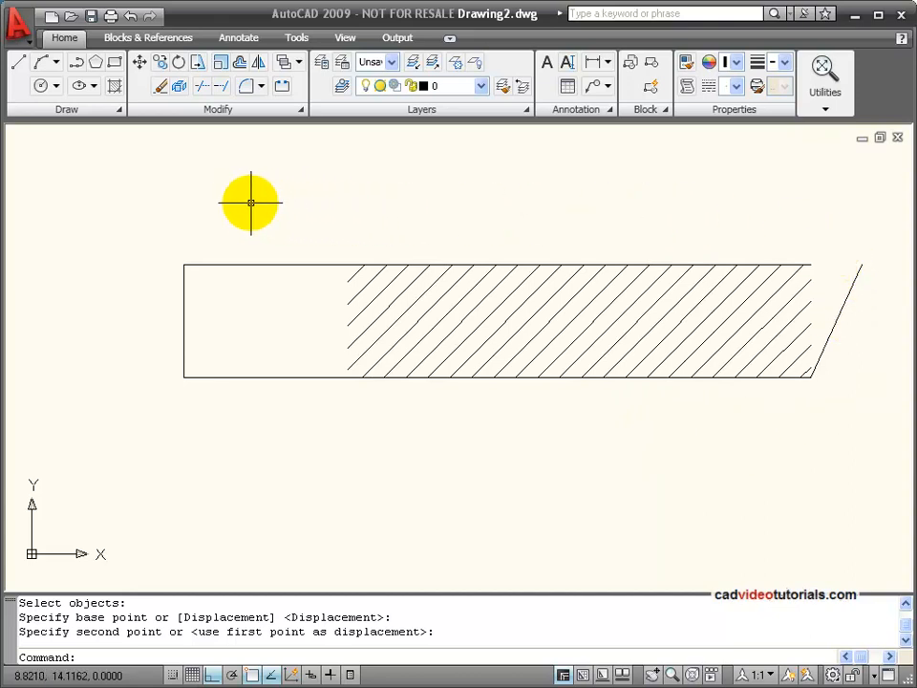
mouse_move(229, 202)
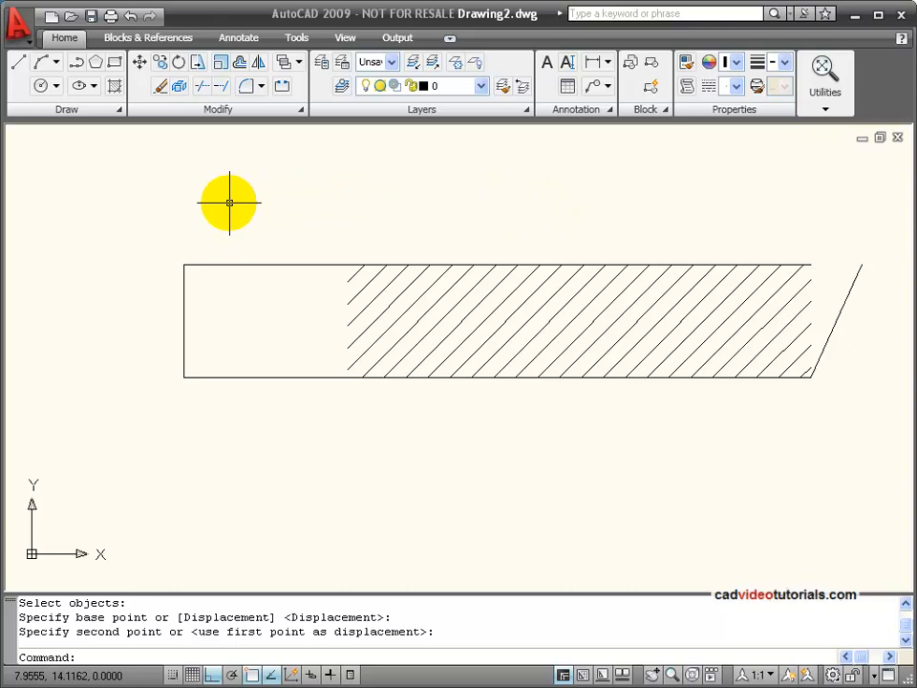
mouse_move(229, 201)
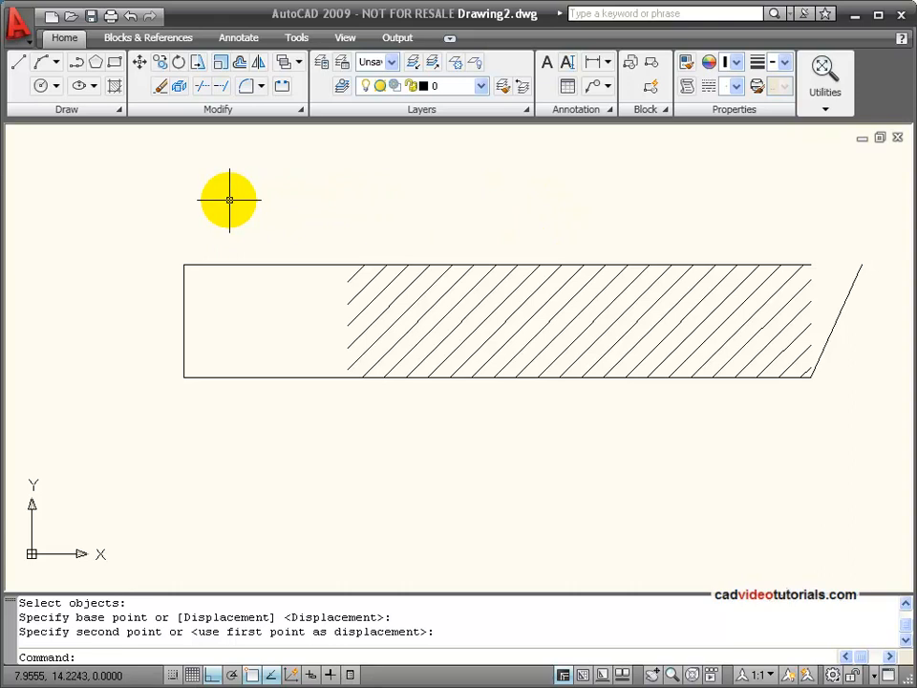
mouse_move(267, 200)
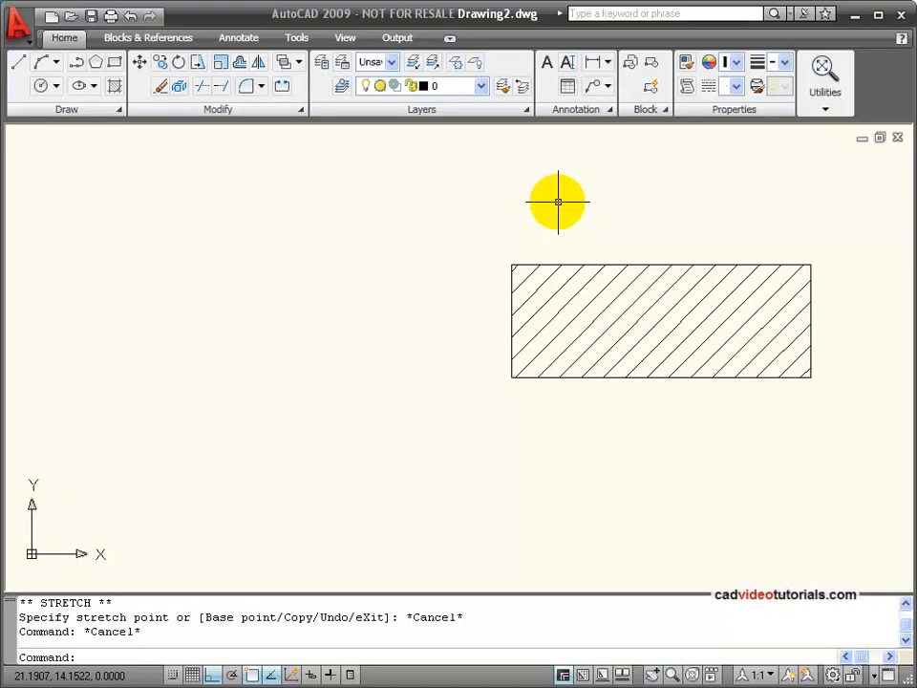
mouse_move(642, 308)
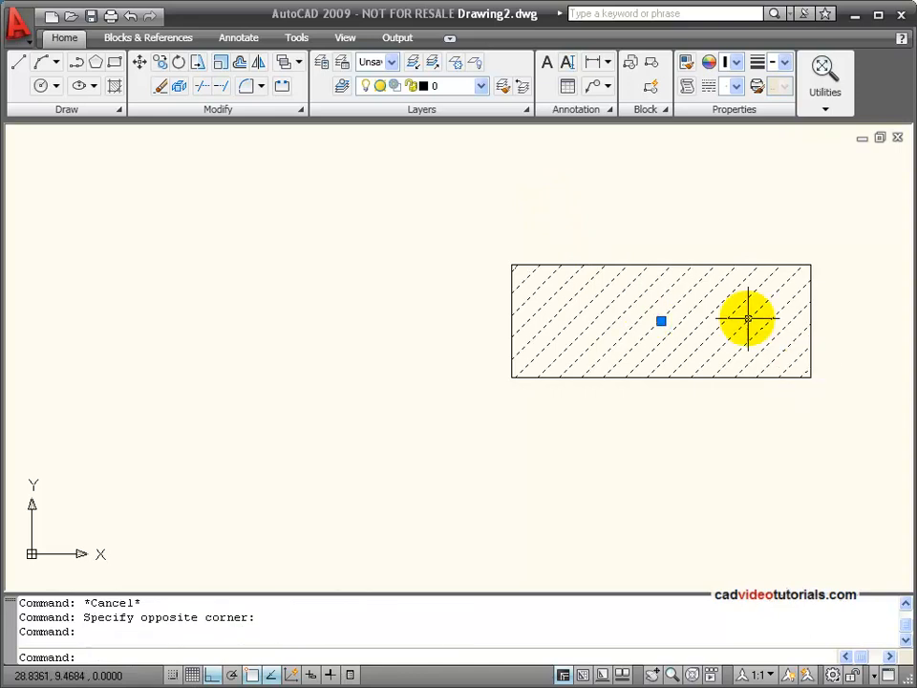
mouse_move(699, 353)
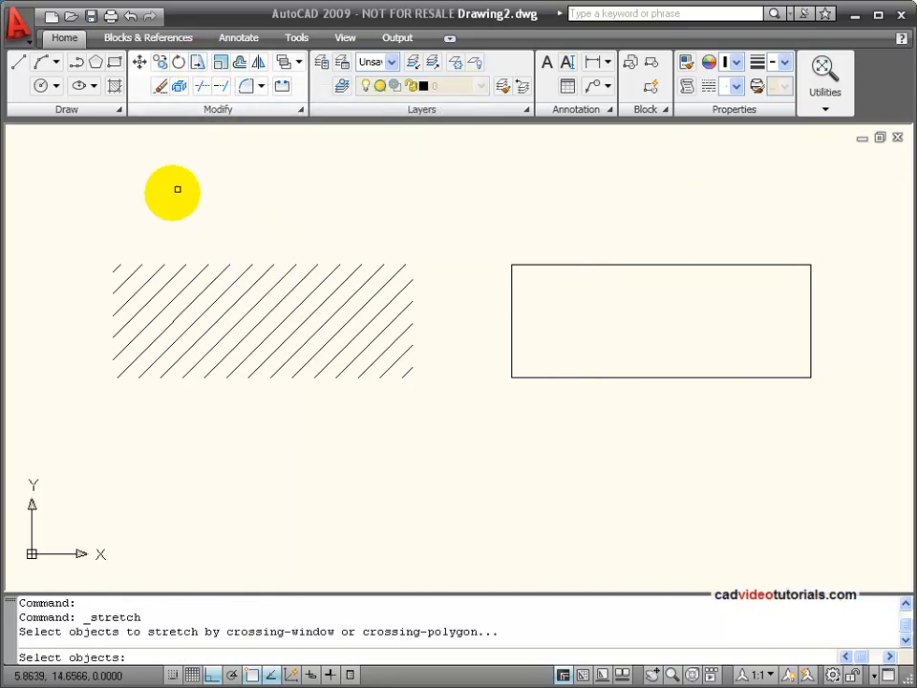
Stretch only the hatch to the left, away from its rectangle.
left_click(105, 416)
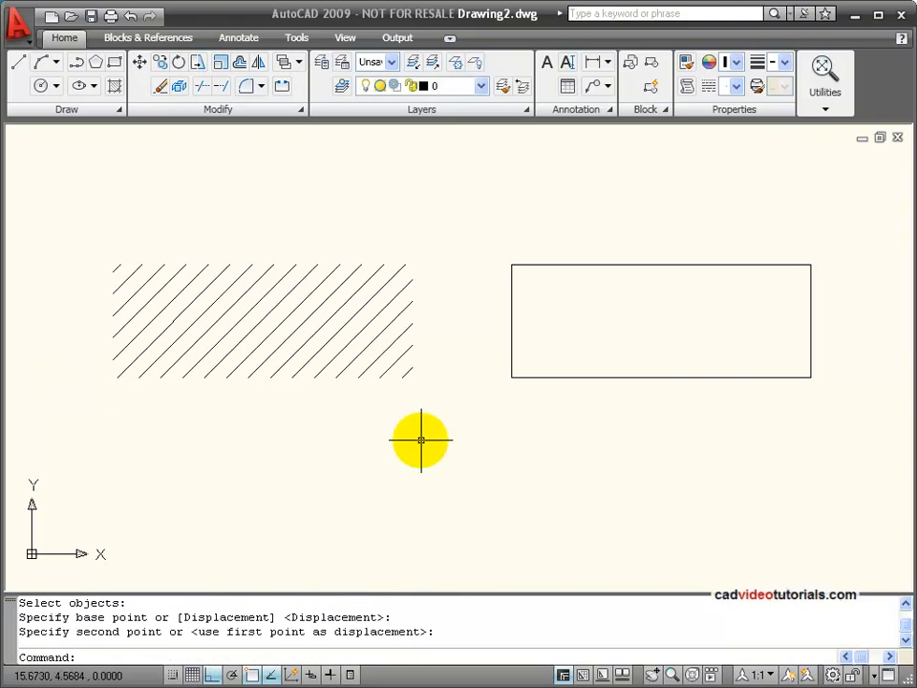
left_click(130, 17)
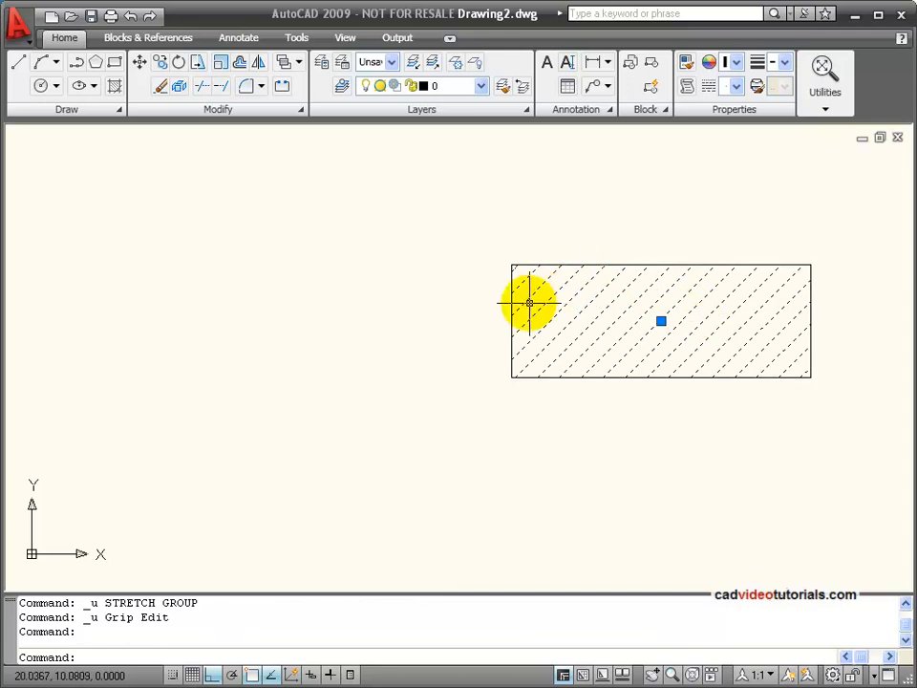
mouse_move(581, 261)
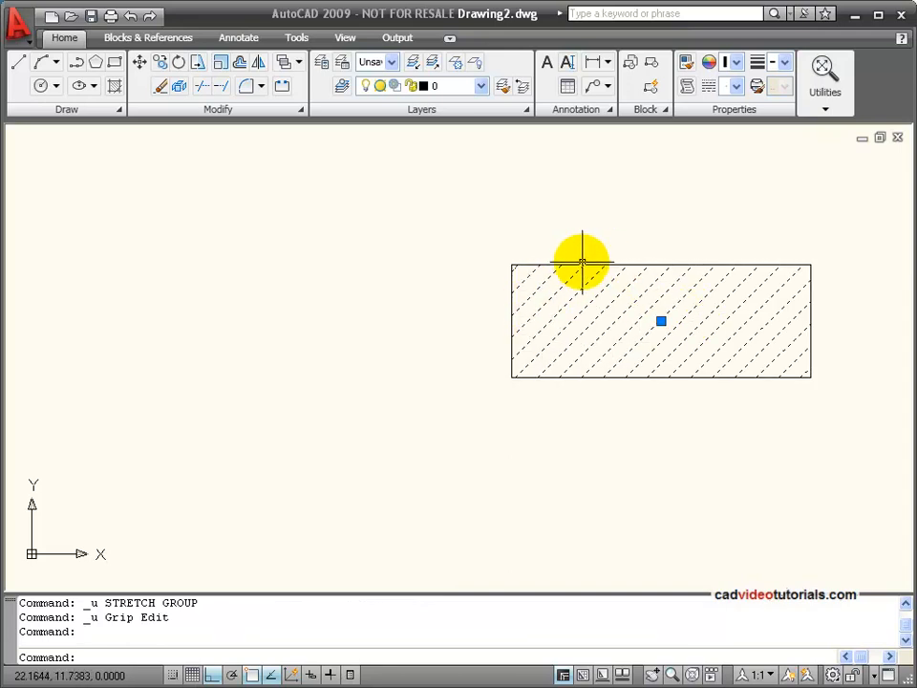
mouse_move(579, 305)
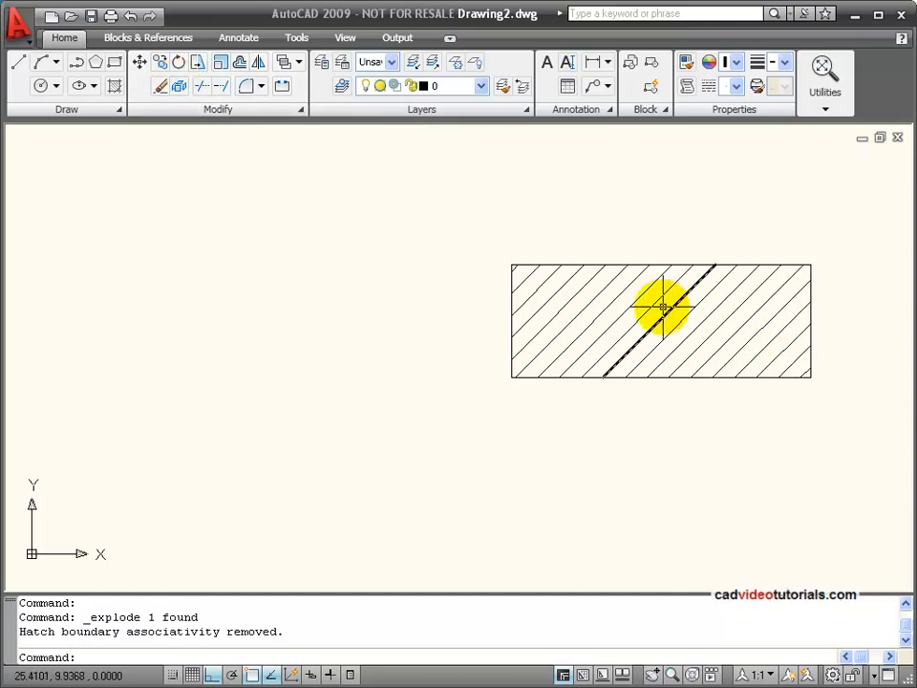
mouse_move(635, 304)
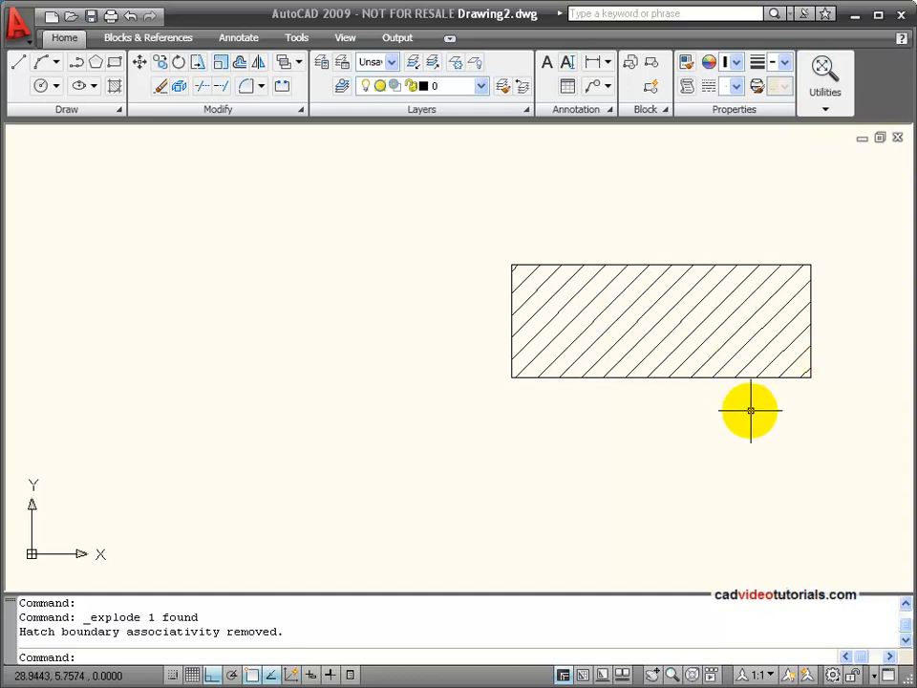
mouse_move(707, 423)
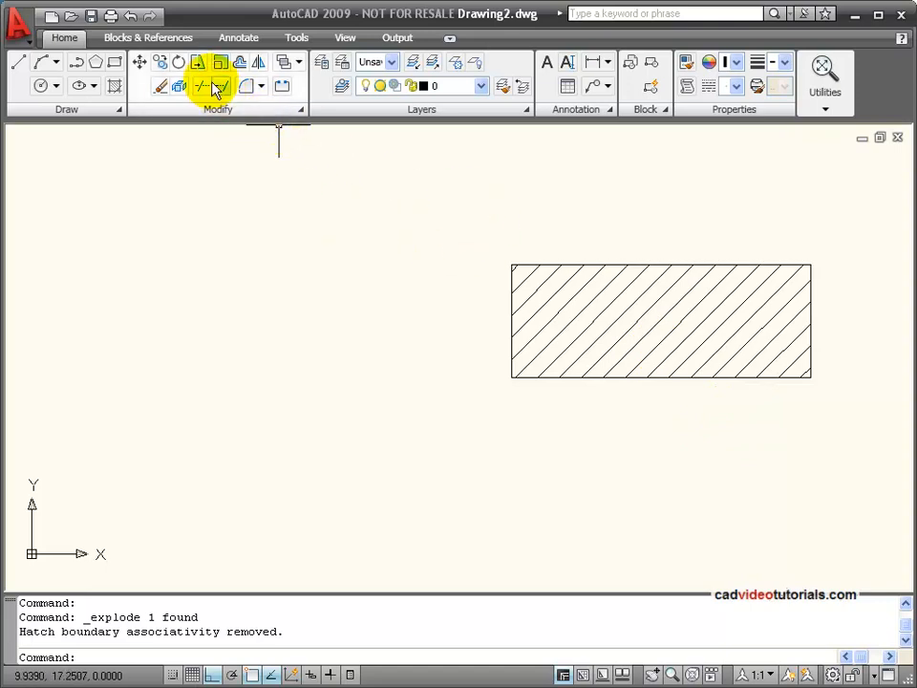
Stretch the rectangle's left side leftward from its lower-left corner, skewing the exploded hatch.
left_click(217, 87)
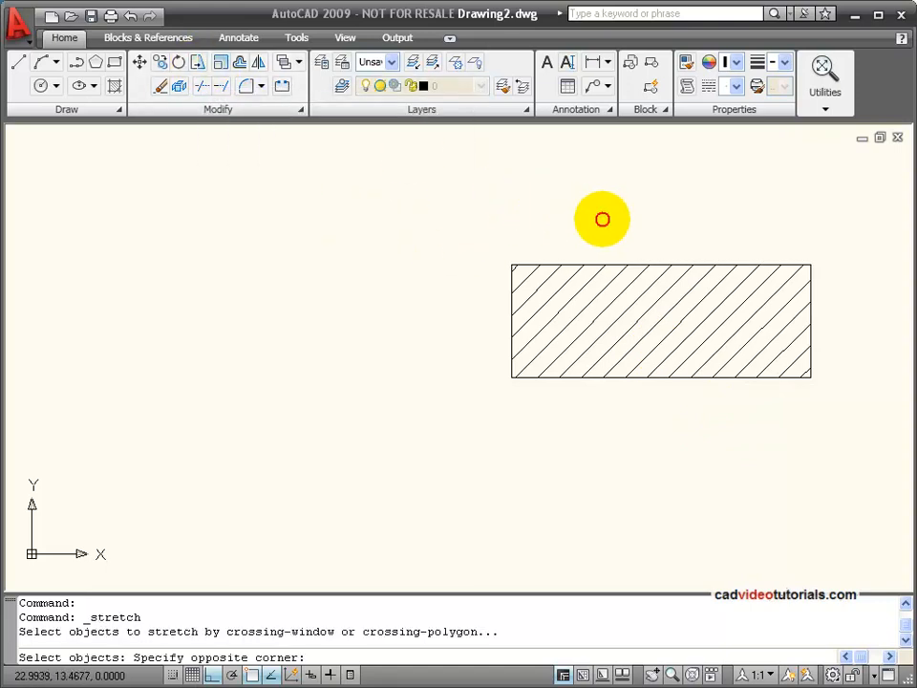
left_click(516, 376)
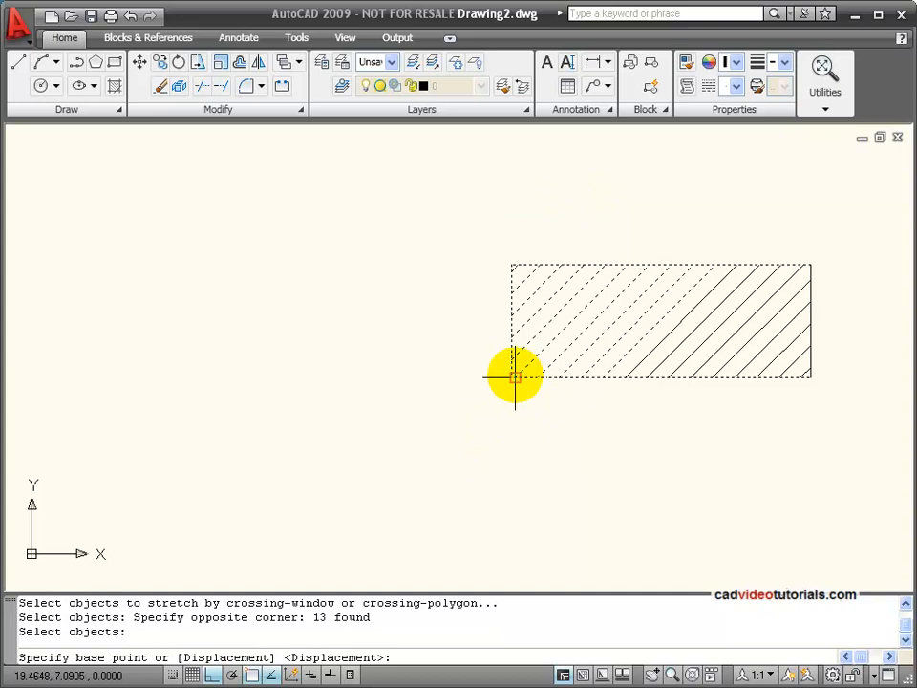
left_click(377, 397)
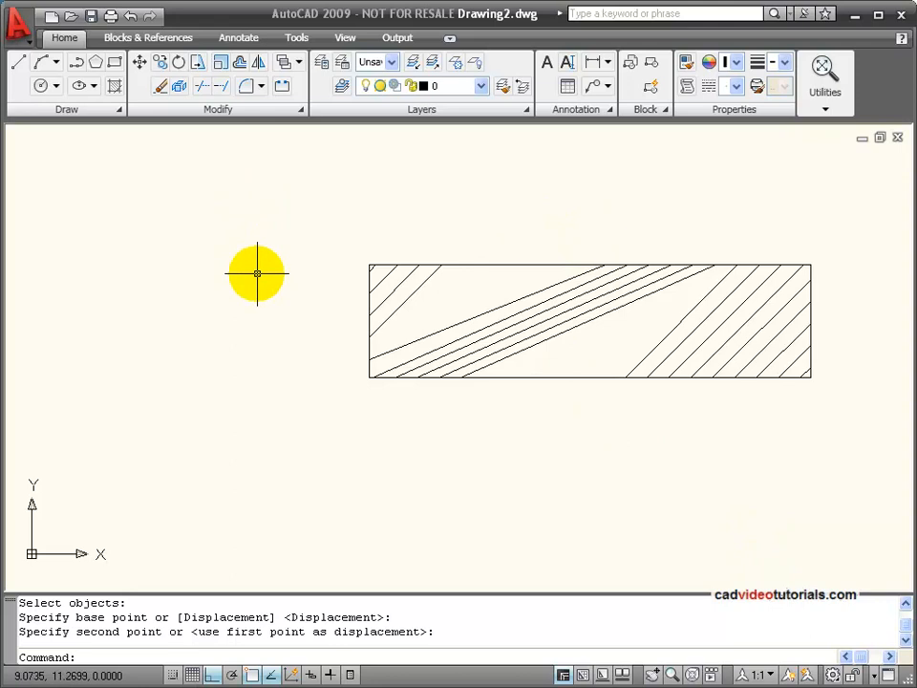
mouse_move(558, 188)
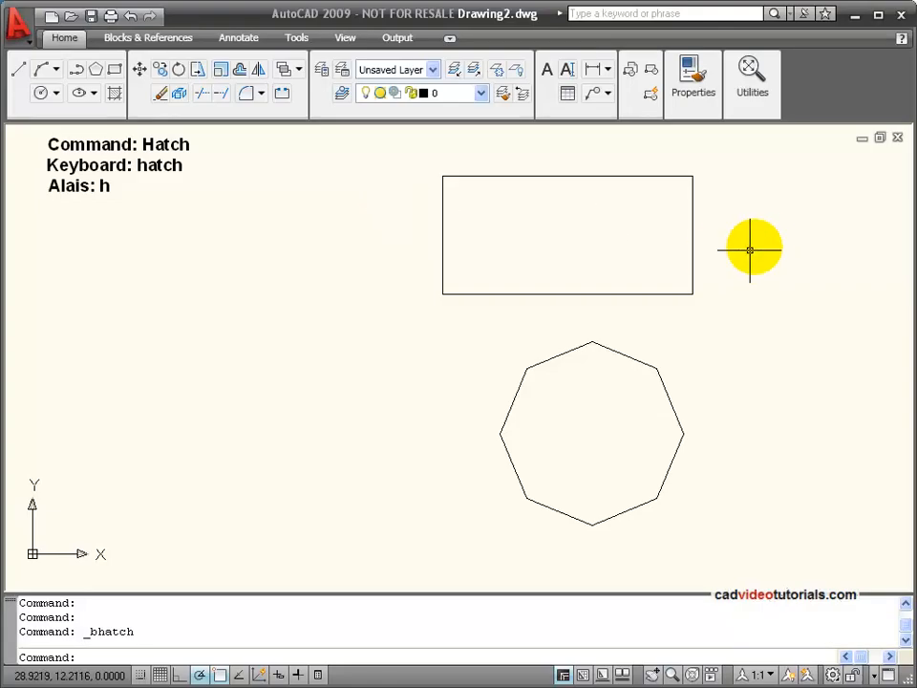
mouse_move(668, 214)
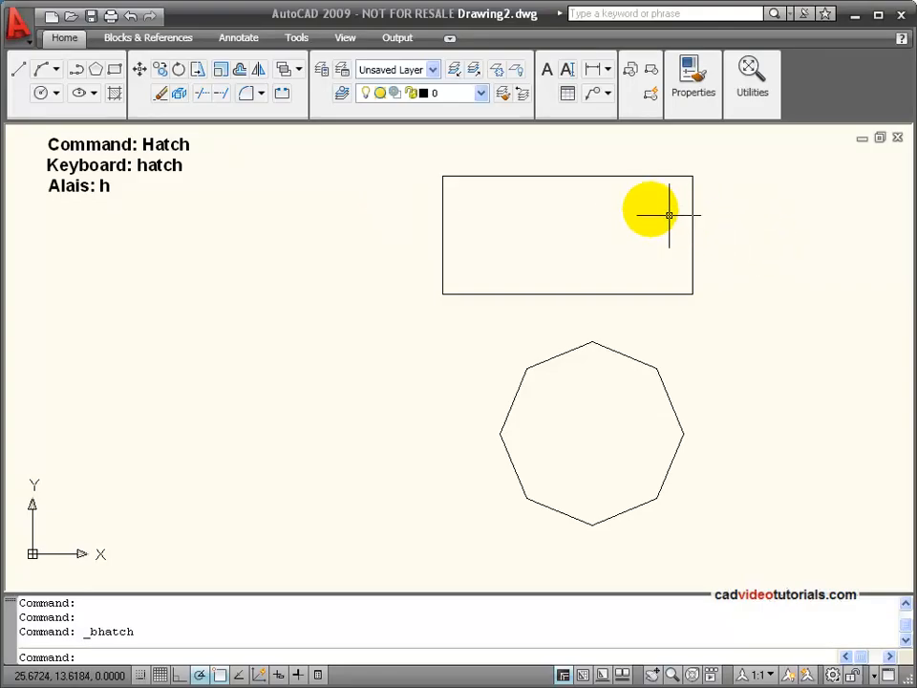
mouse_move(484, 251)
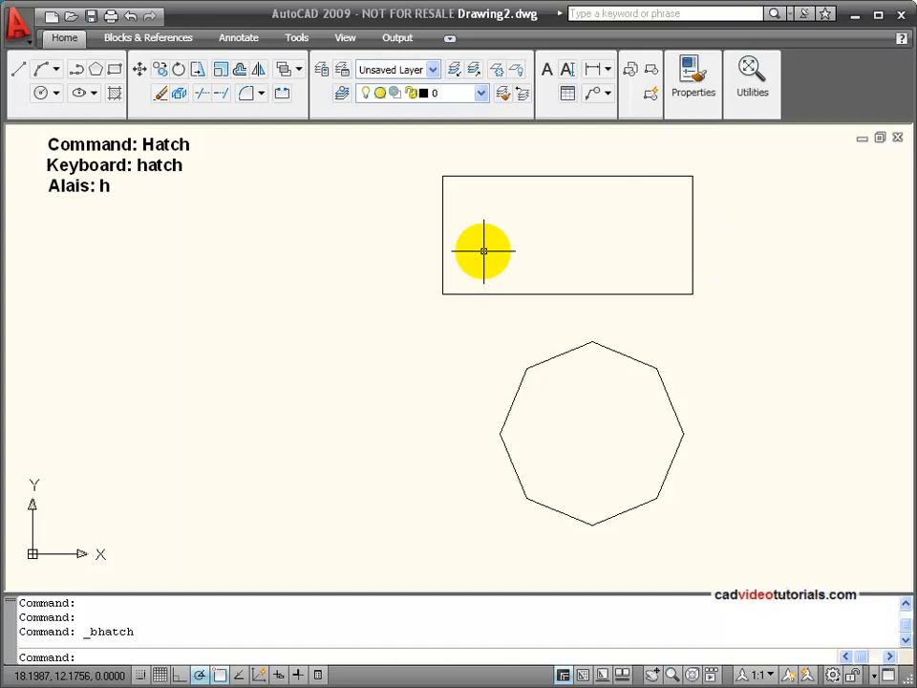
mouse_move(114, 92)
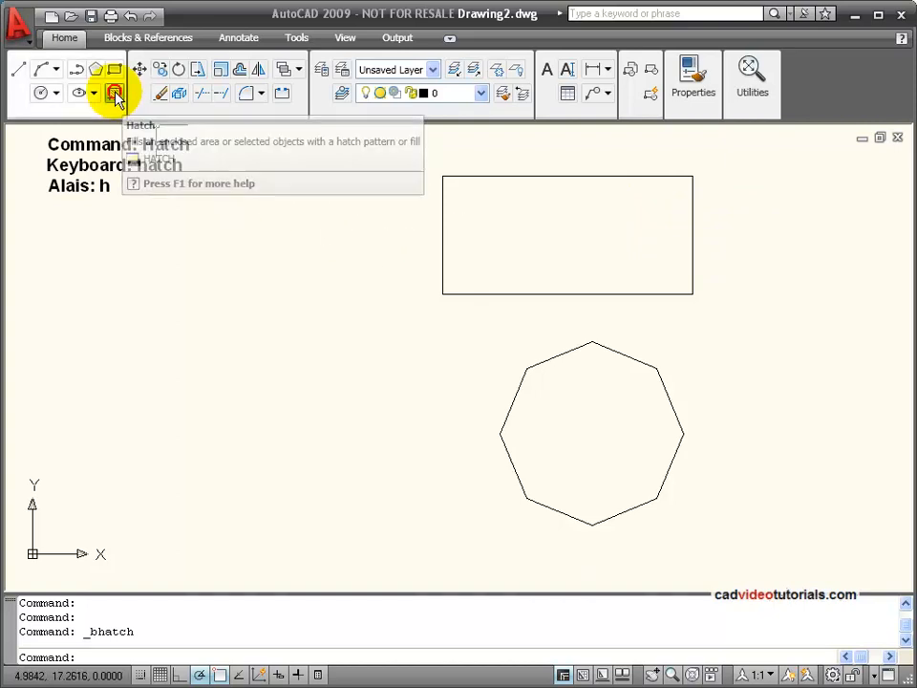
mouse_move(274, 180)
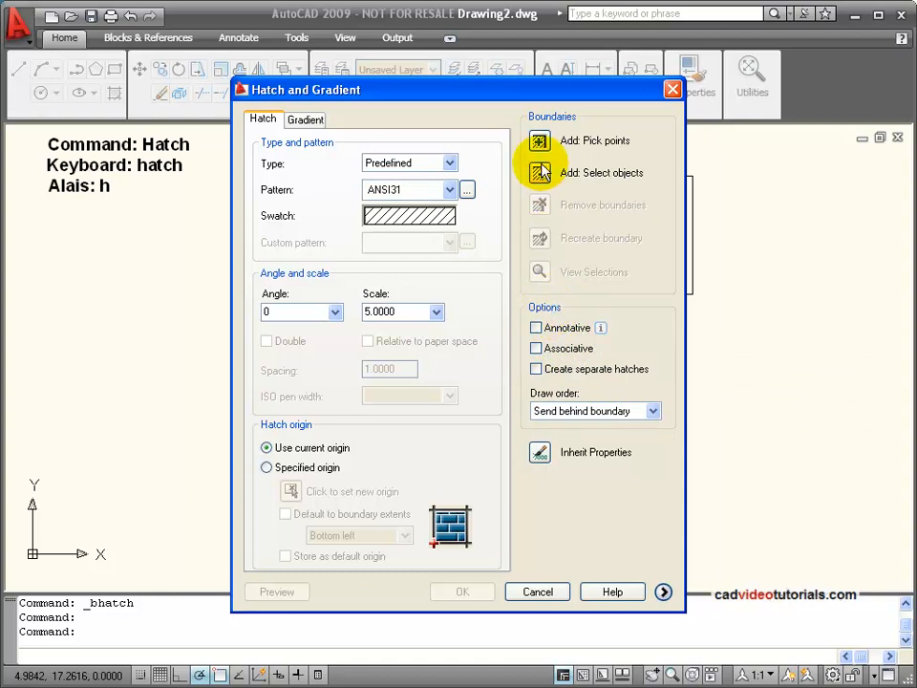
Fill the upper rectangle with diagonal ANSI31 hatch and select it to show grips.
left_click(538, 140)
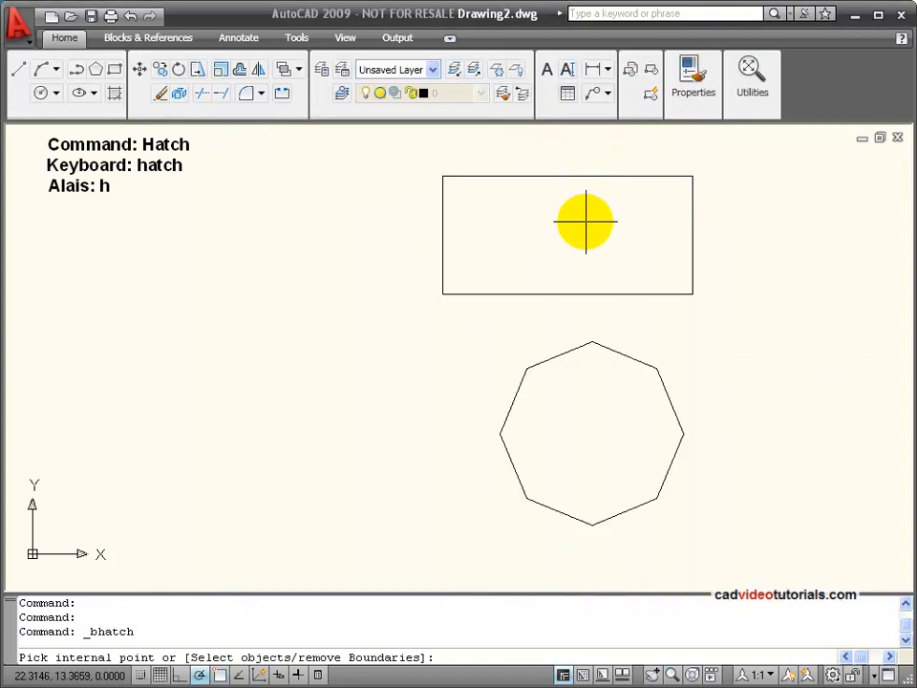
left_click(554, 252)
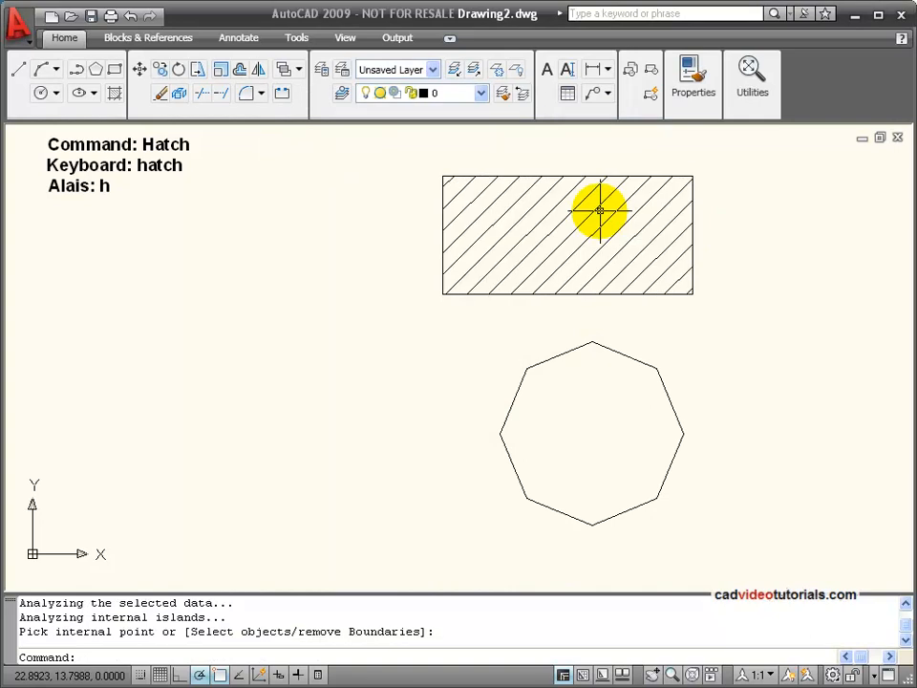
left_click(600, 211)
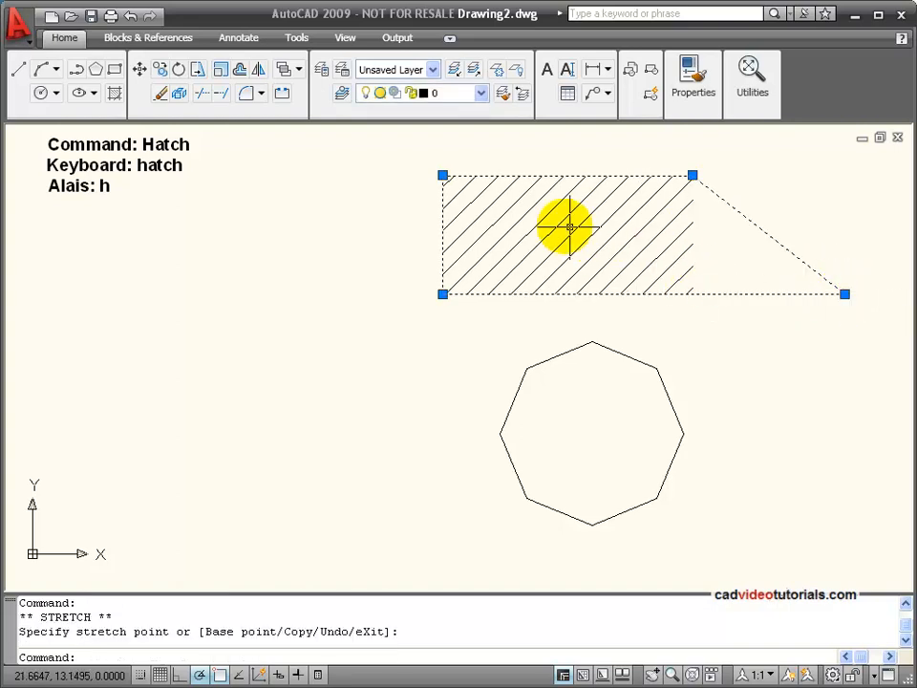
mouse_move(748, 255)
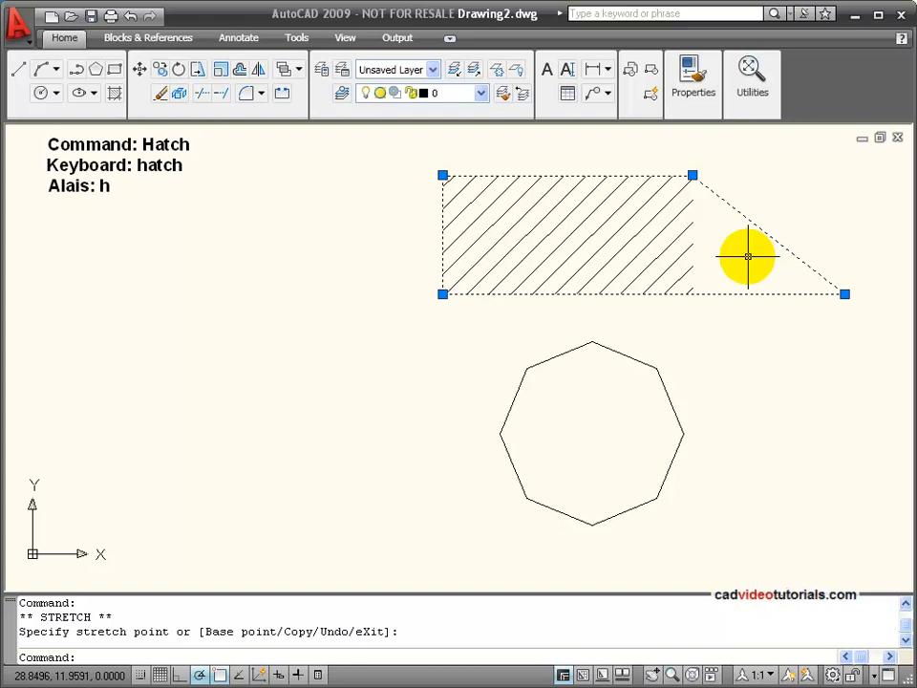
mouse_move(733, 221)
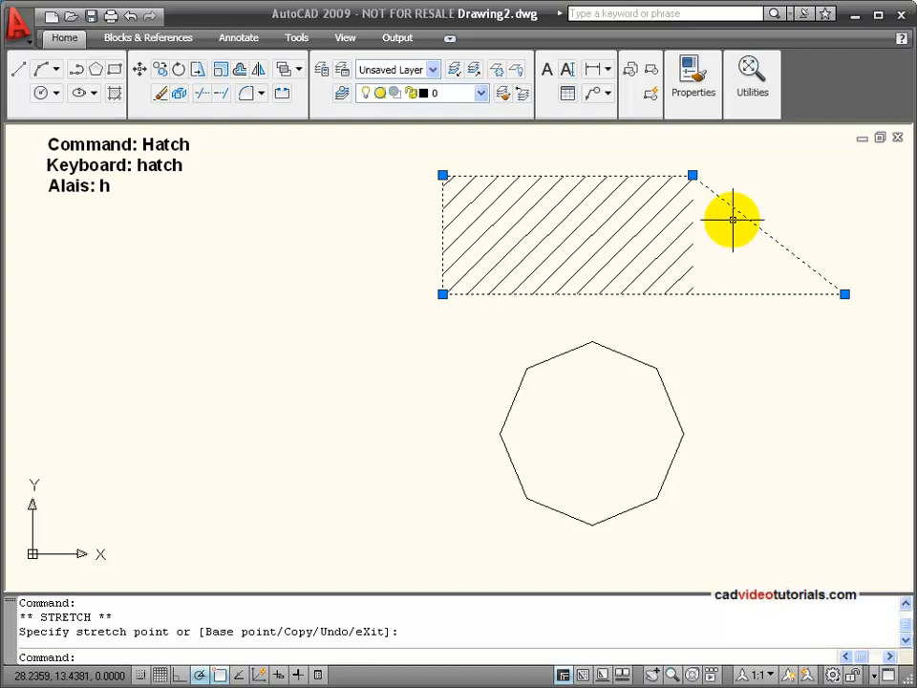
mouse_move(748, 308)
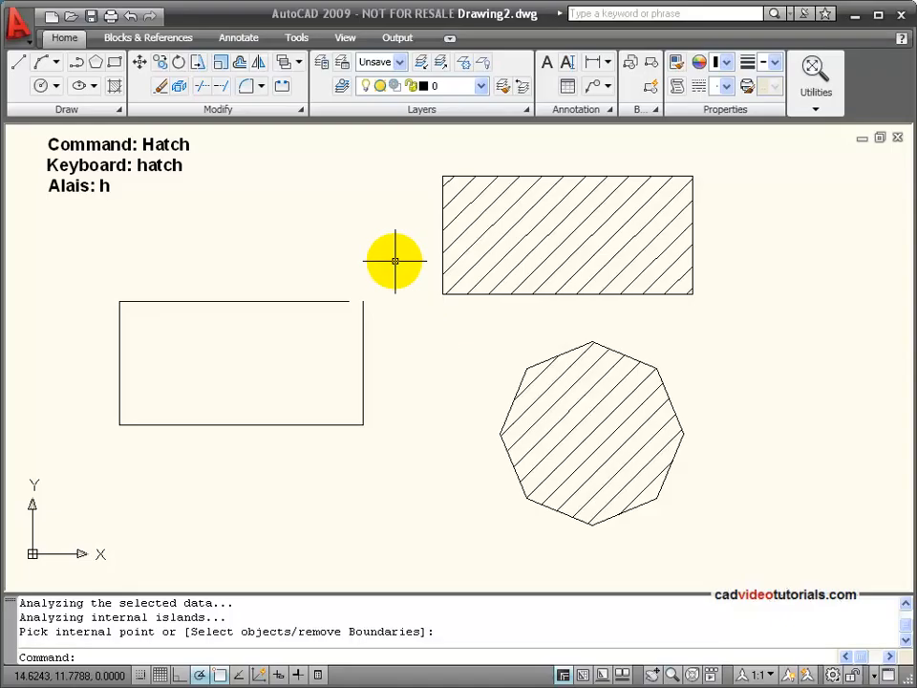
mouse_move(267, 376)
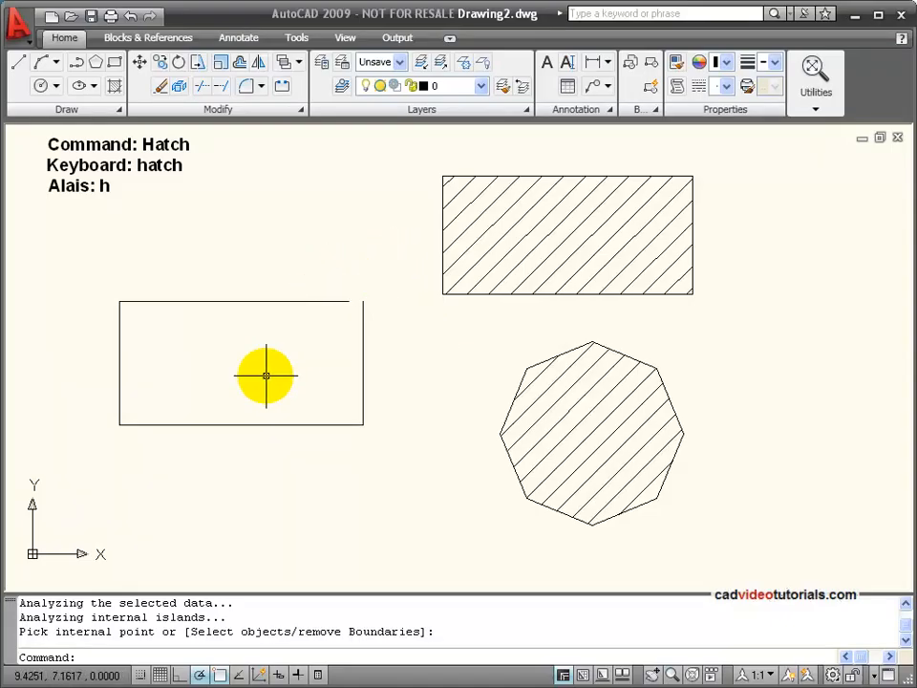
mouse_move(258, 332)
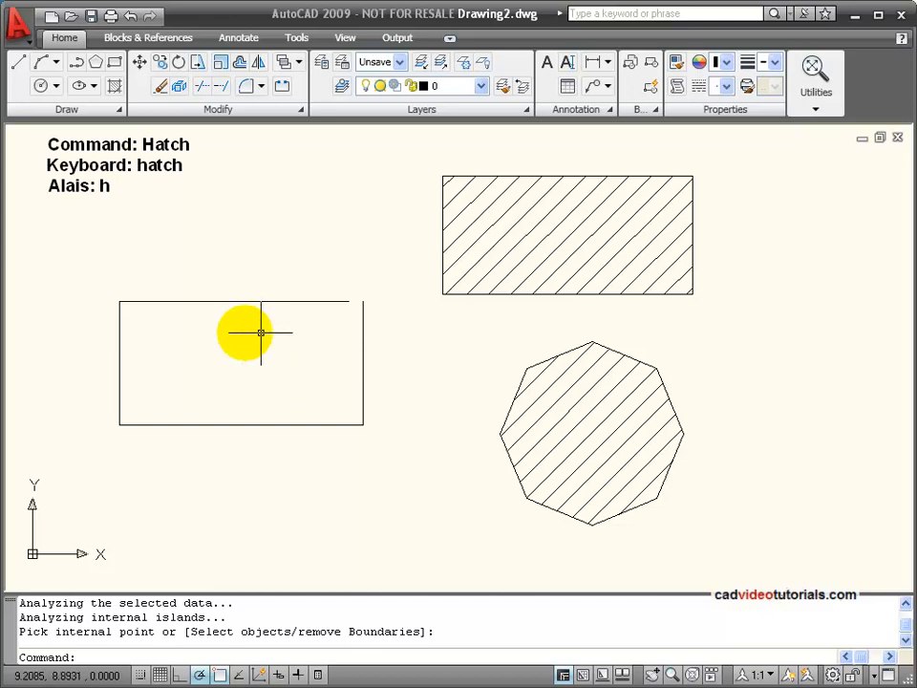
mouse_move(390, 408)
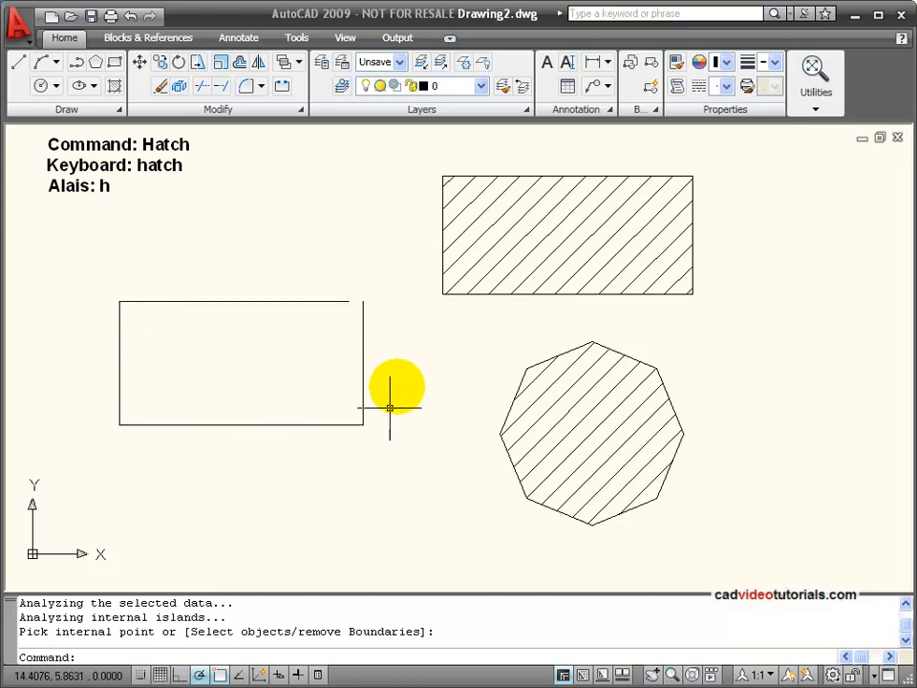
mouse_move(361, 291)
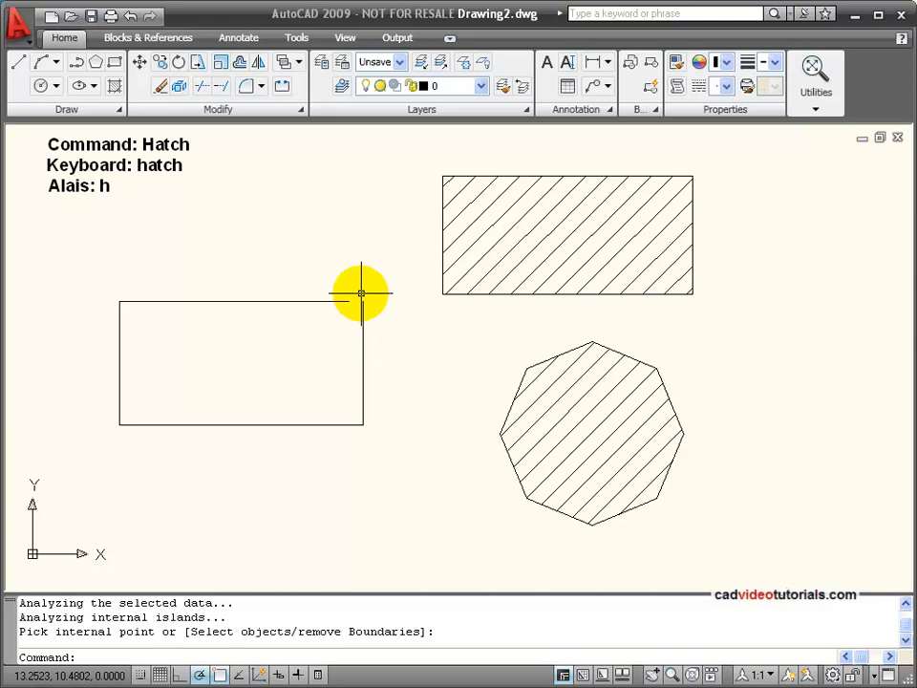
mouse_move(151, 132)
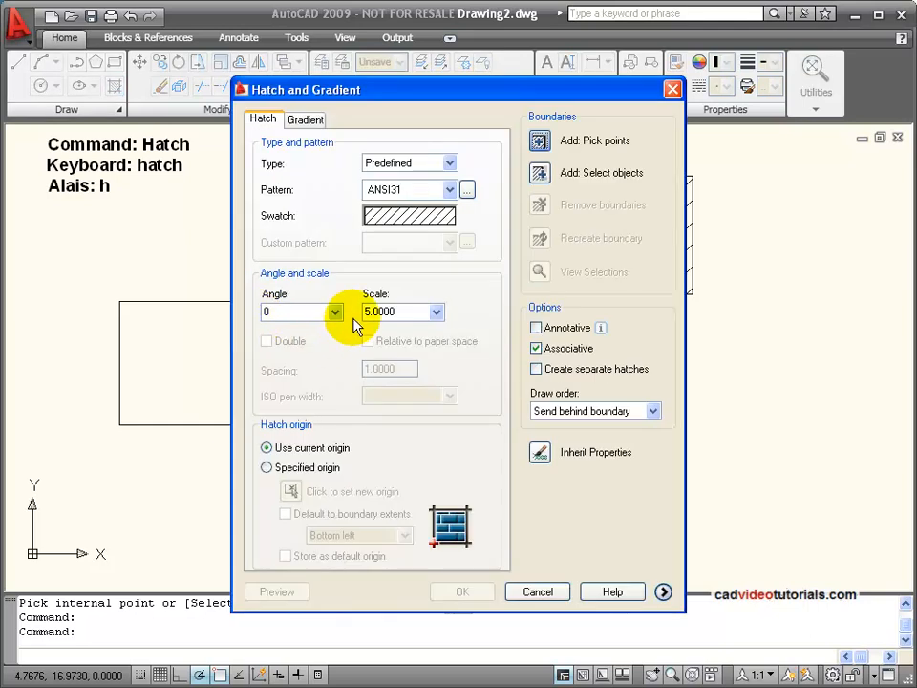
mouse_move(563, 140)
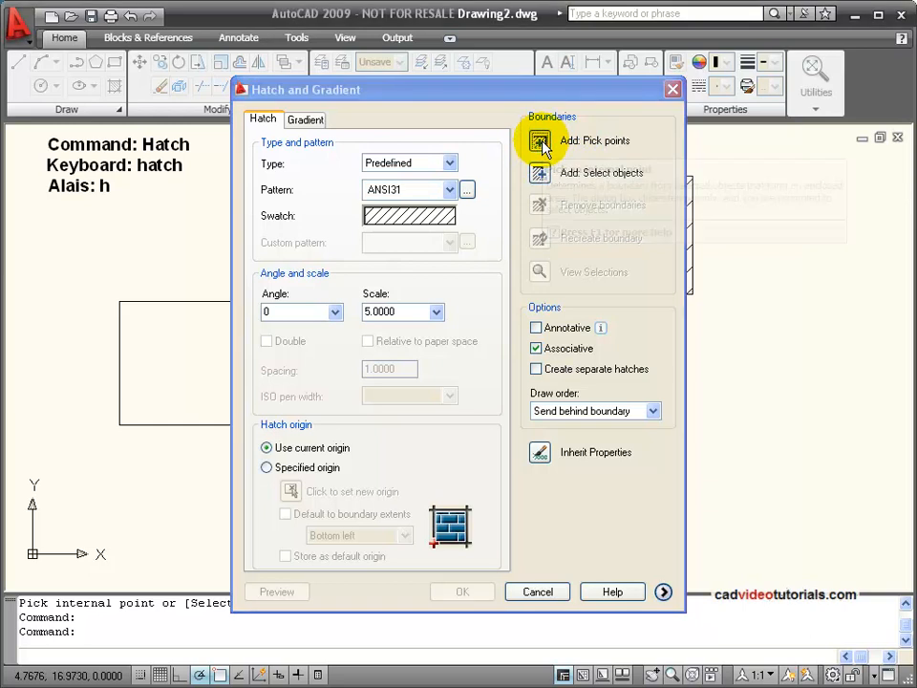
Return to the drawing with Associative on to pick inside the gapped rectangle.
left_click(539, 140)
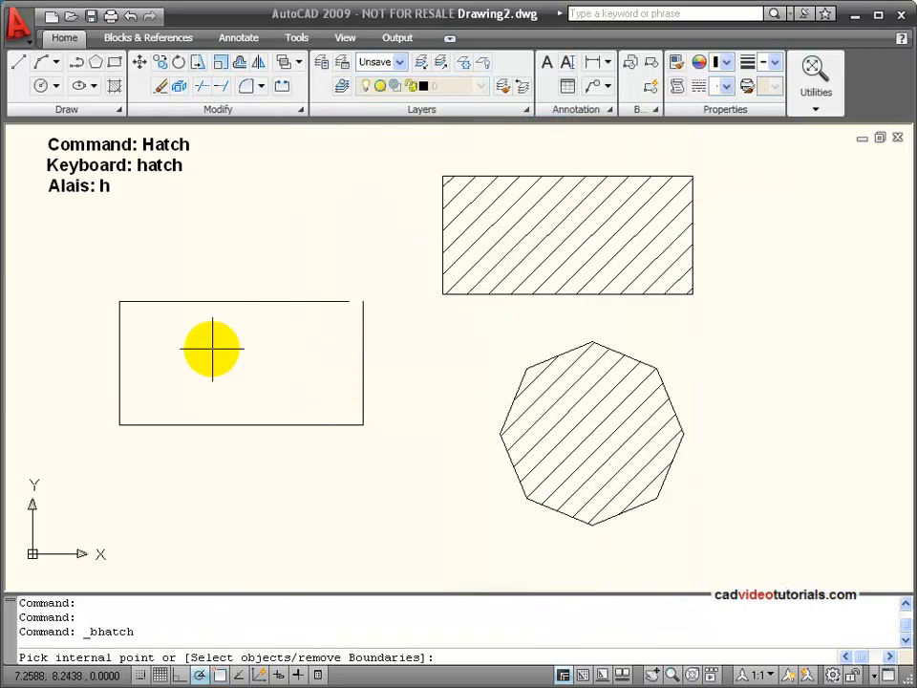
Pick inside the gapped left rectangle, raising the no-closed-boundary error.
left_click(212, 349)
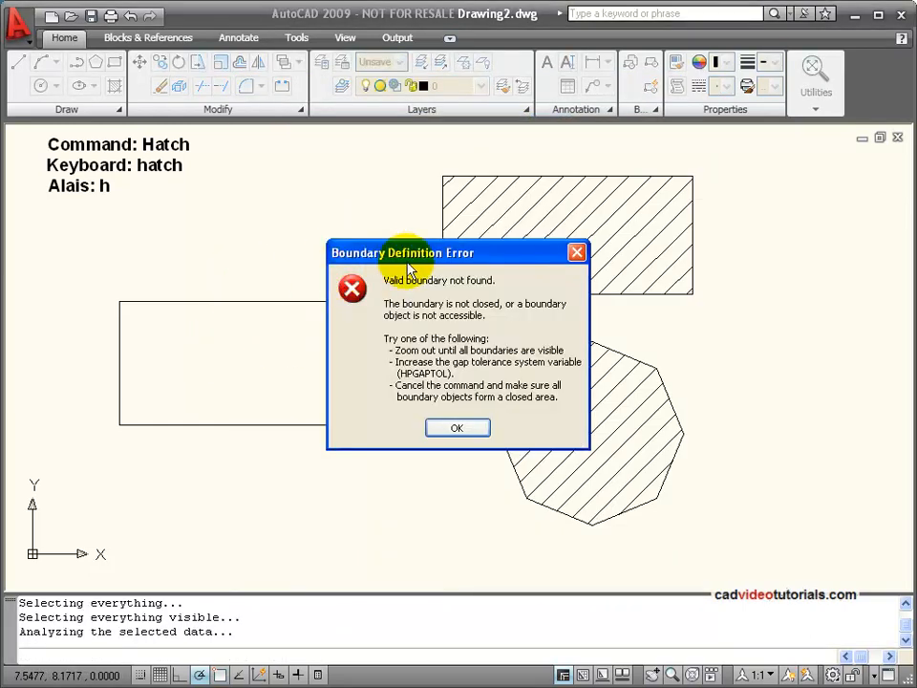
mouse_move(423, 299)
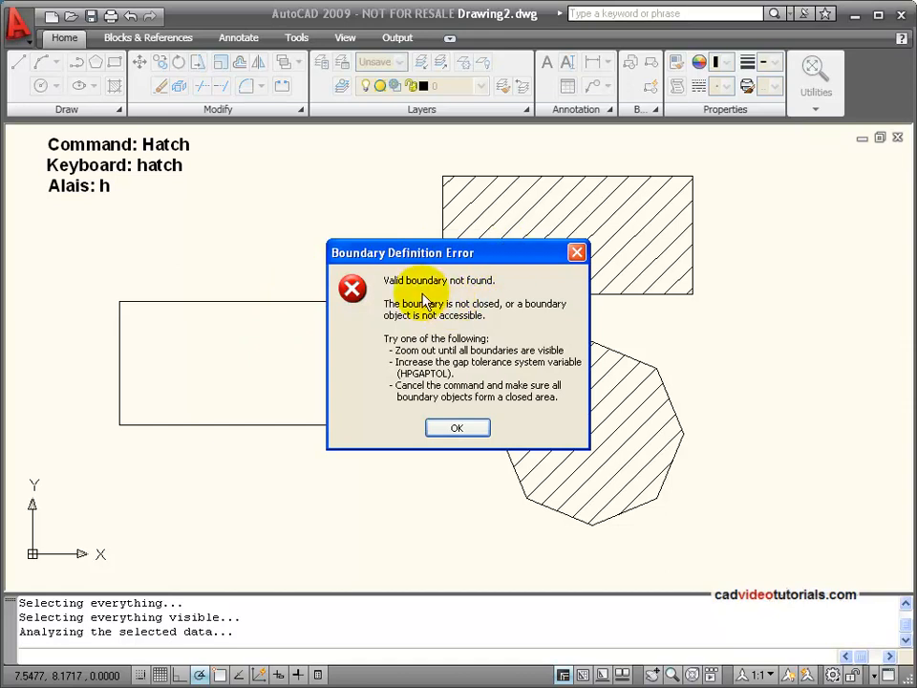
mouse_move(564, 412)
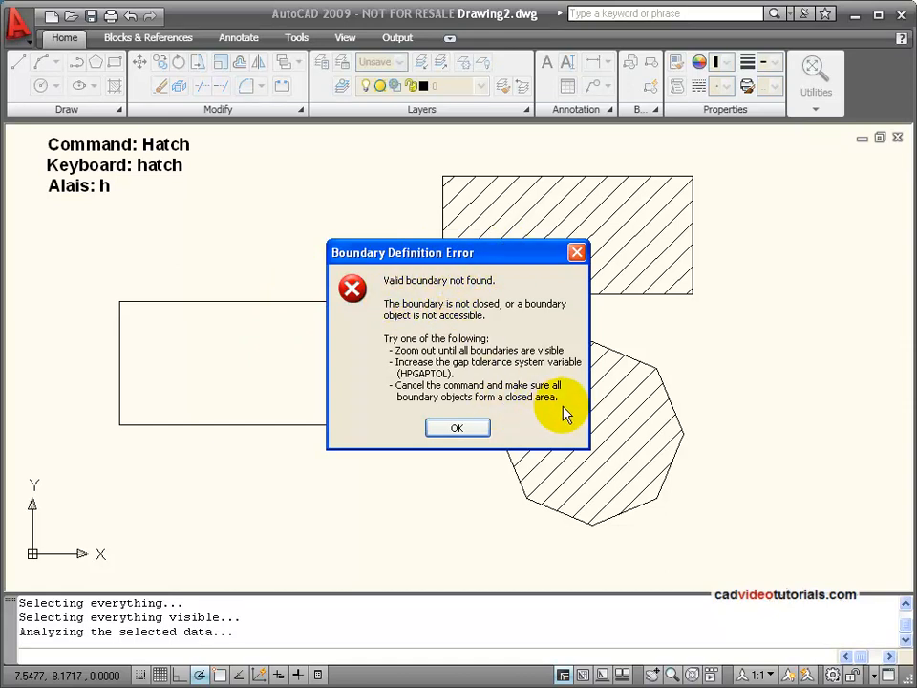
mouse_move(509, 323)
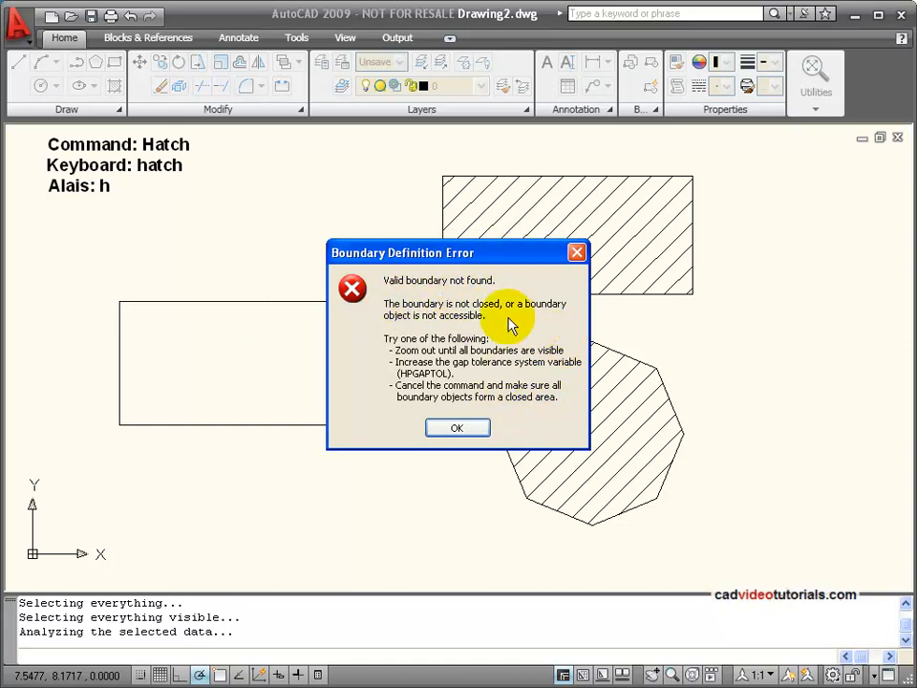
mouse_move(401, 366)
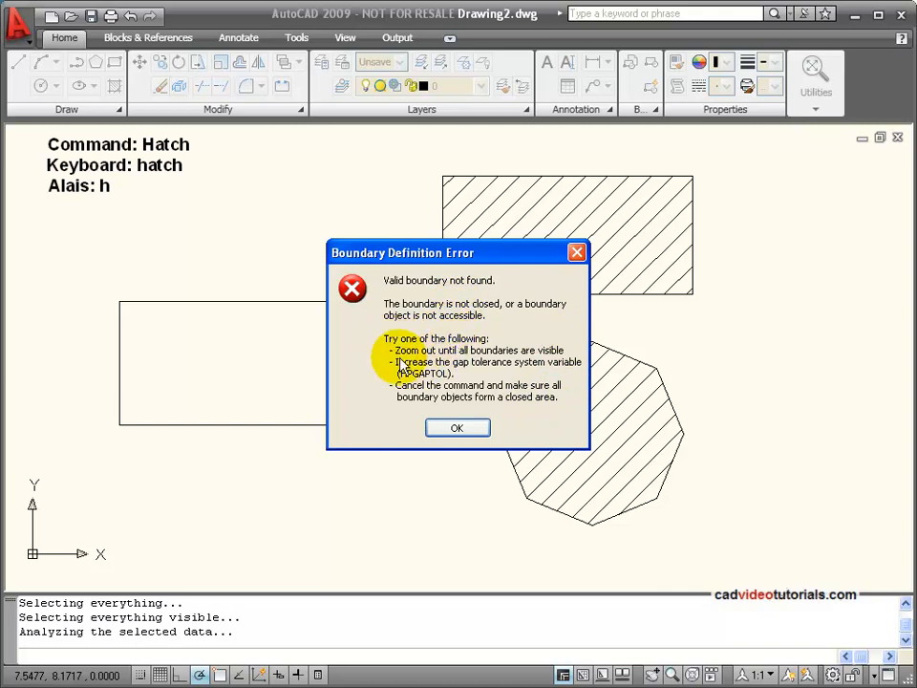
mouse_move(558, 370)
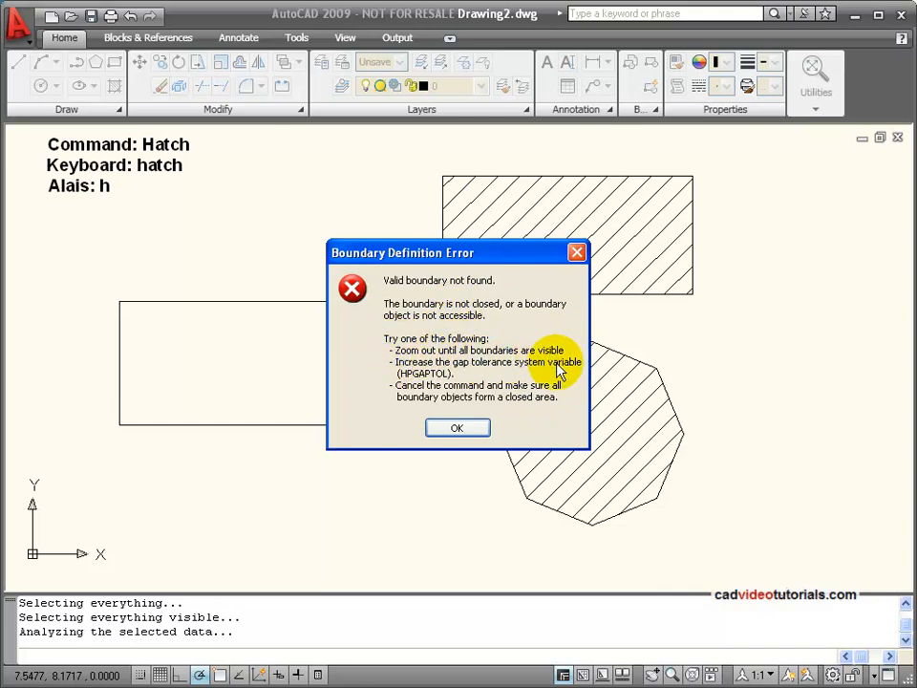
mouse_move(406, 382)
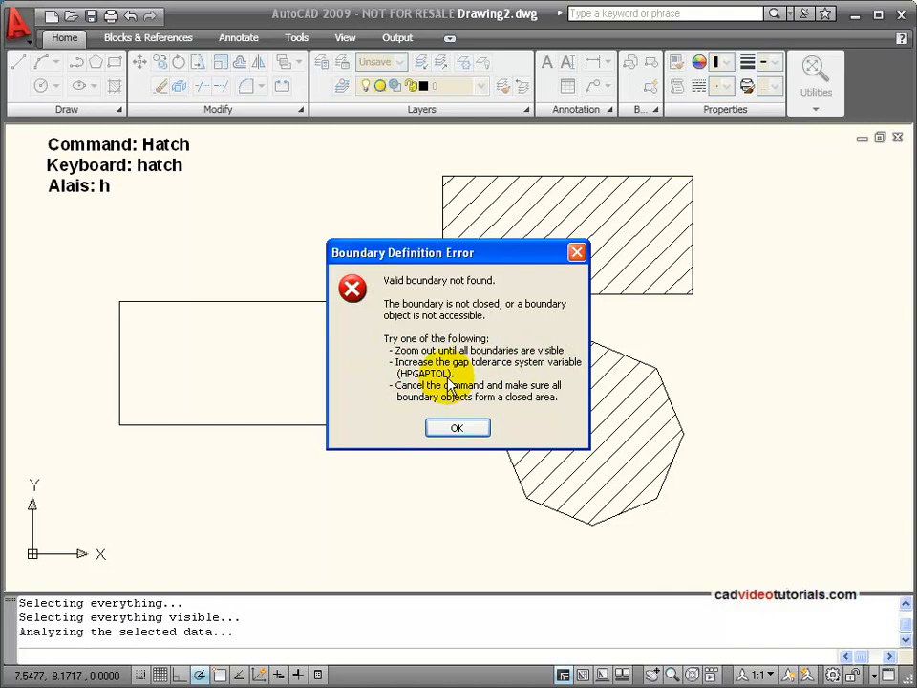
mouse_move(462, 372)
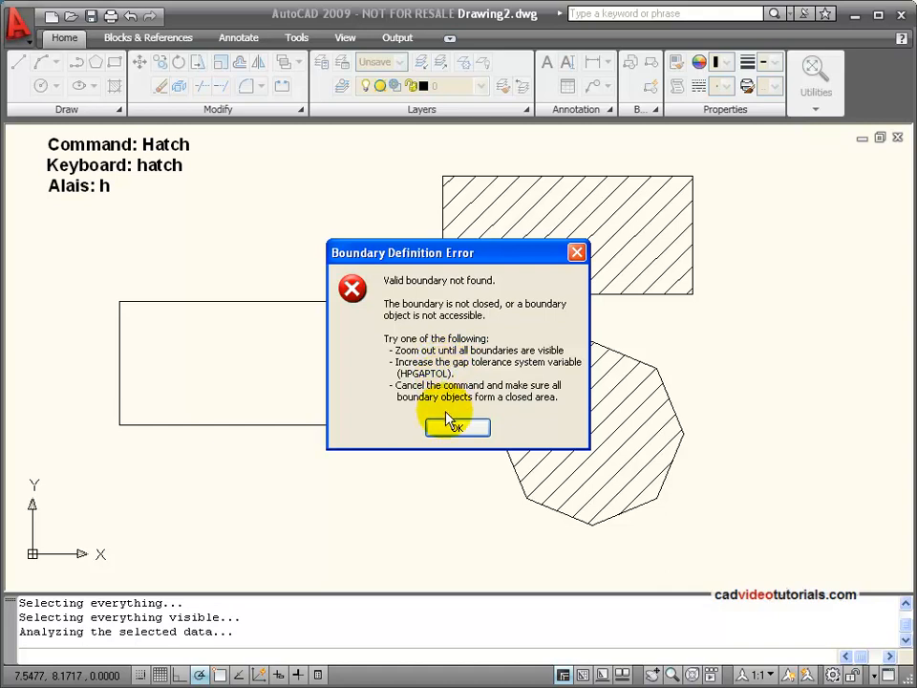
mouse_move(416, 397)
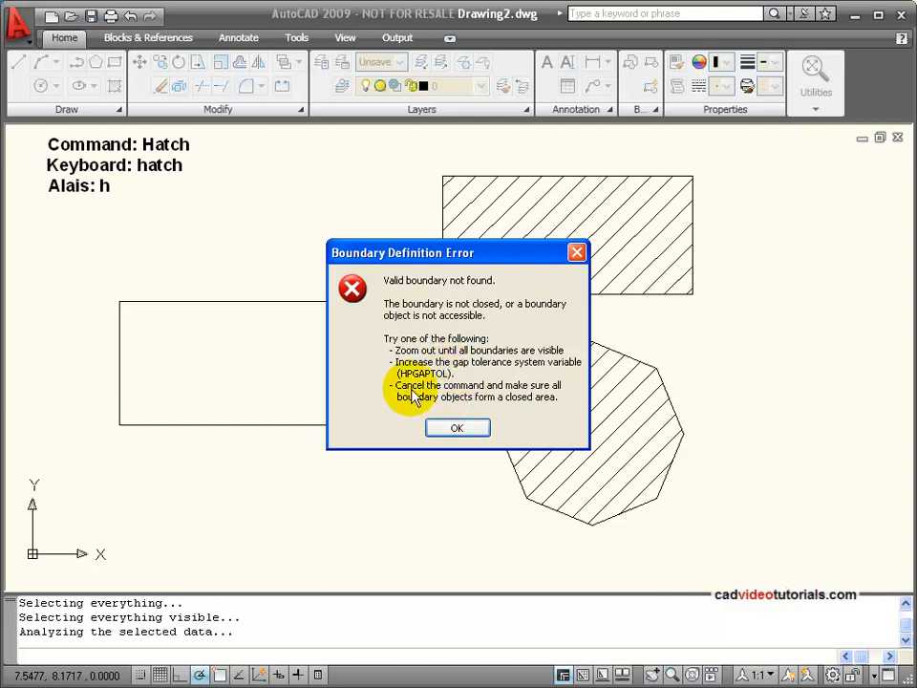
mouse_move(545, 411)
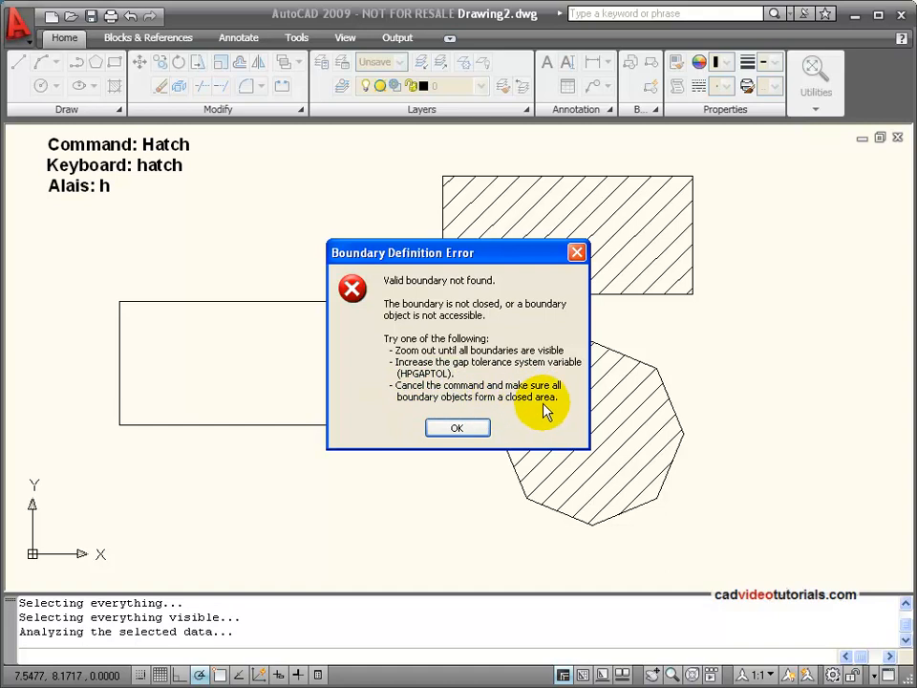
mouse_move(557, 355)
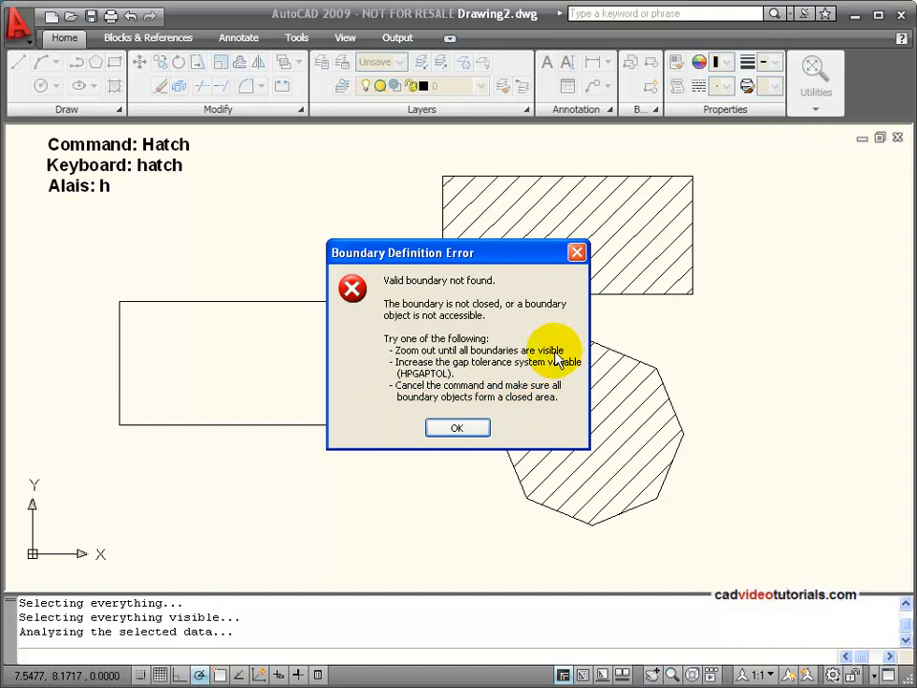
mouse_move(456, 427)
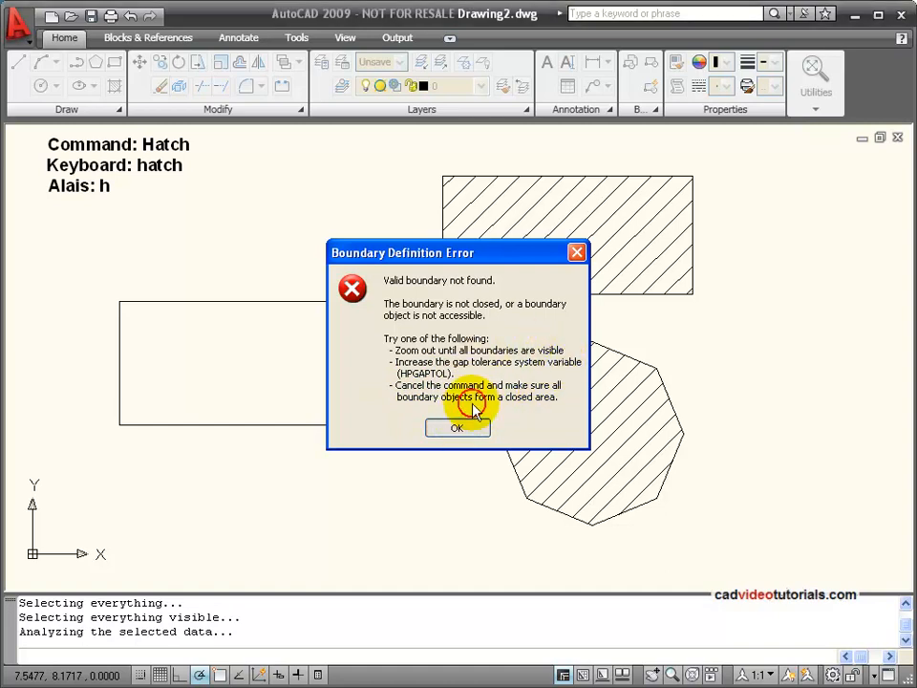
Dismiss the boundary error and set the hatch gap tolerance to 1 under More Options.
left_click(457, 427)
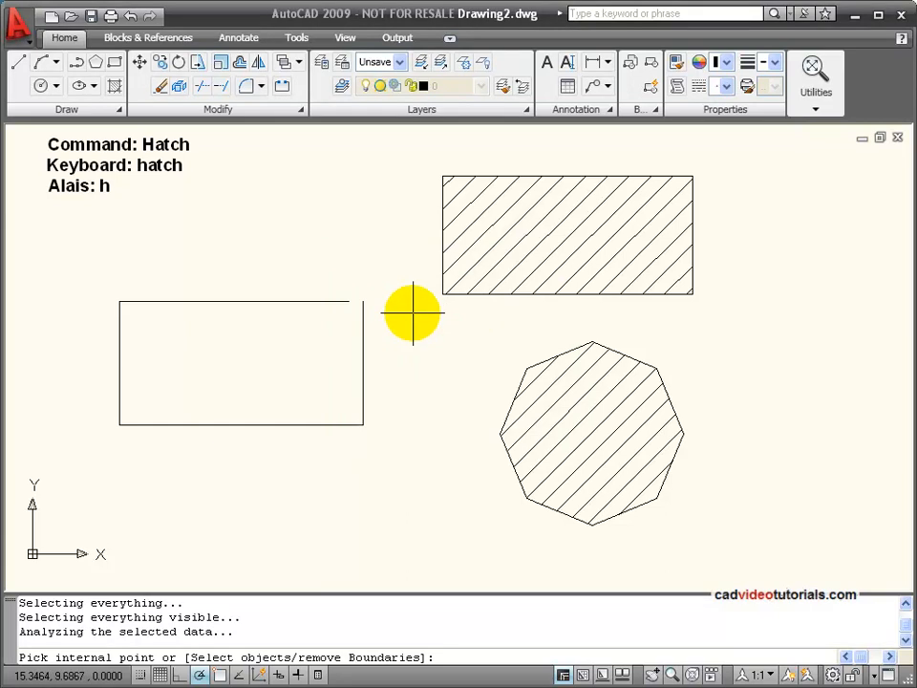
mouse_move(428, 342)
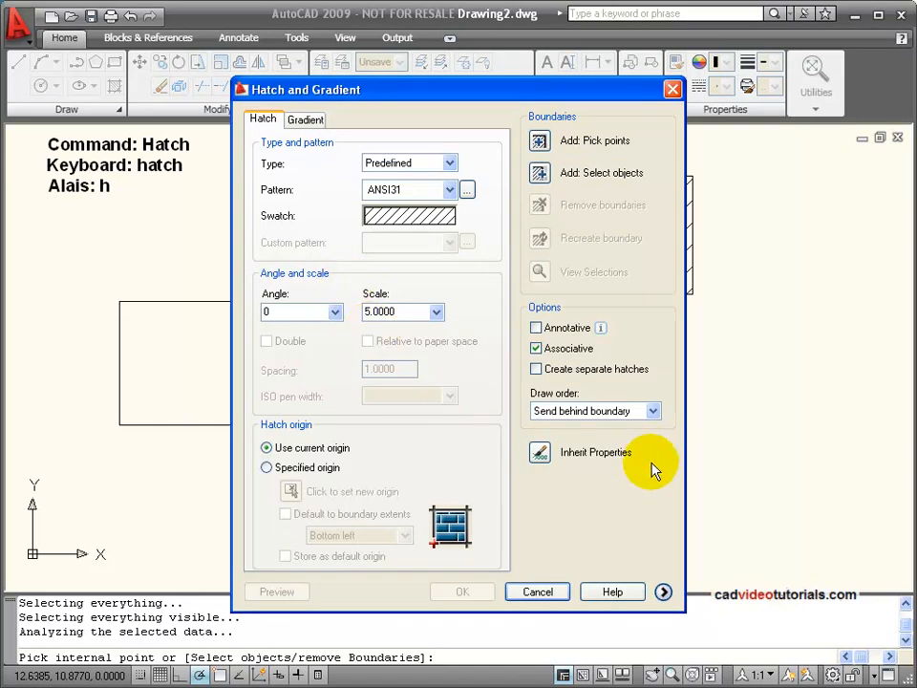
mouse_move(664, 592)
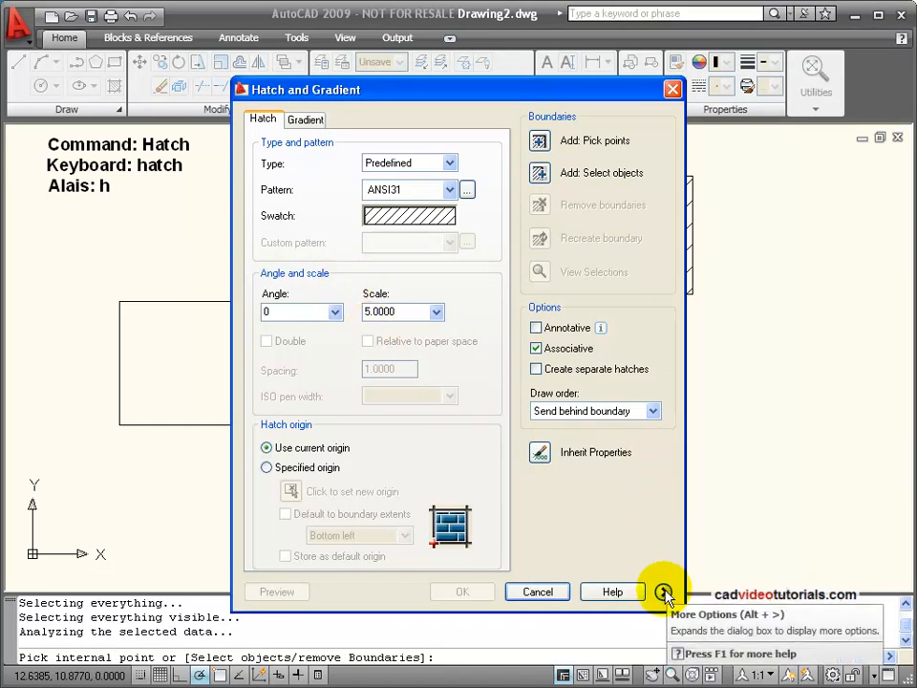
left_click(663, 592)
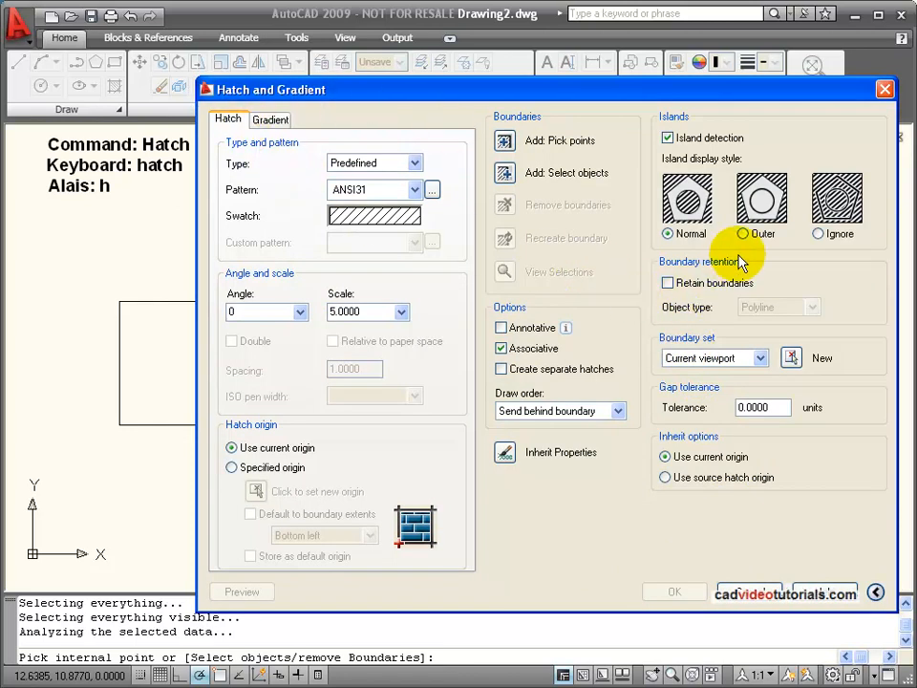
mouse_move(726, 392)
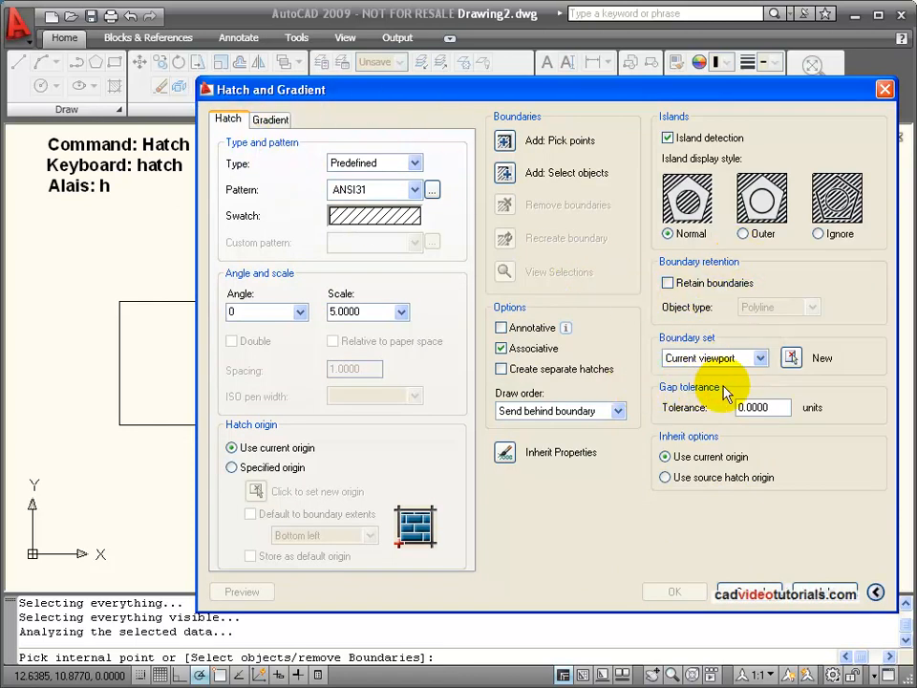
left_click(755, 407)
type("1")
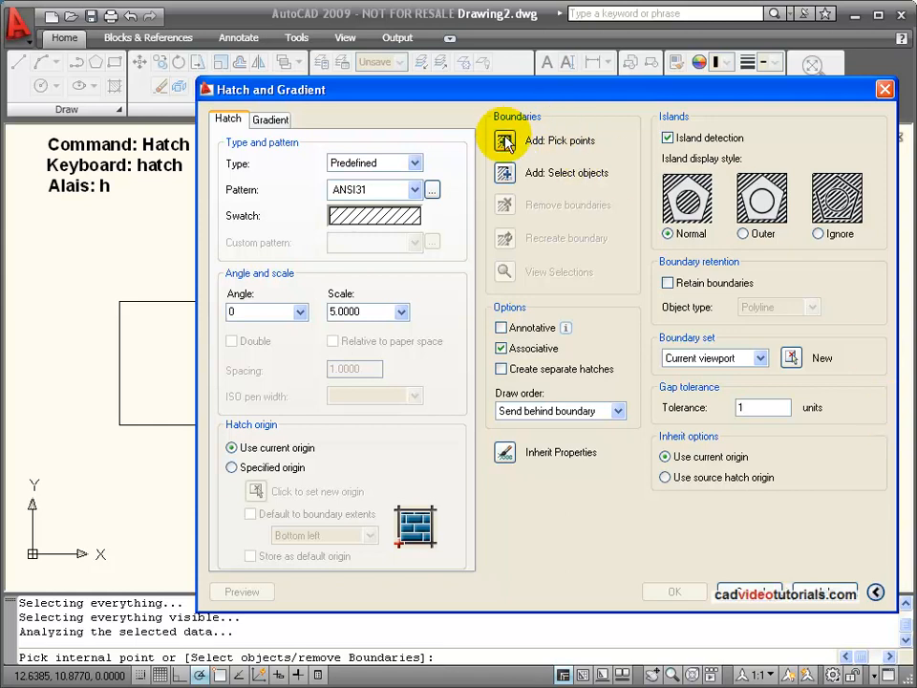
Pick inside the gapped left rectangle to bring up the Open Boundary Warning.
left_click(505, 141)
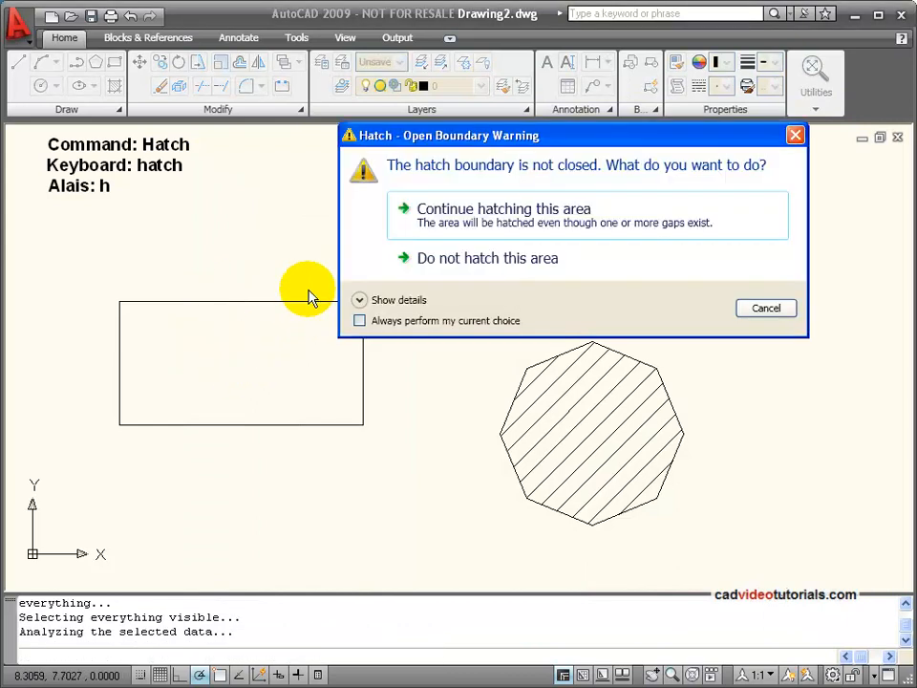
mouse_move(382, 143)
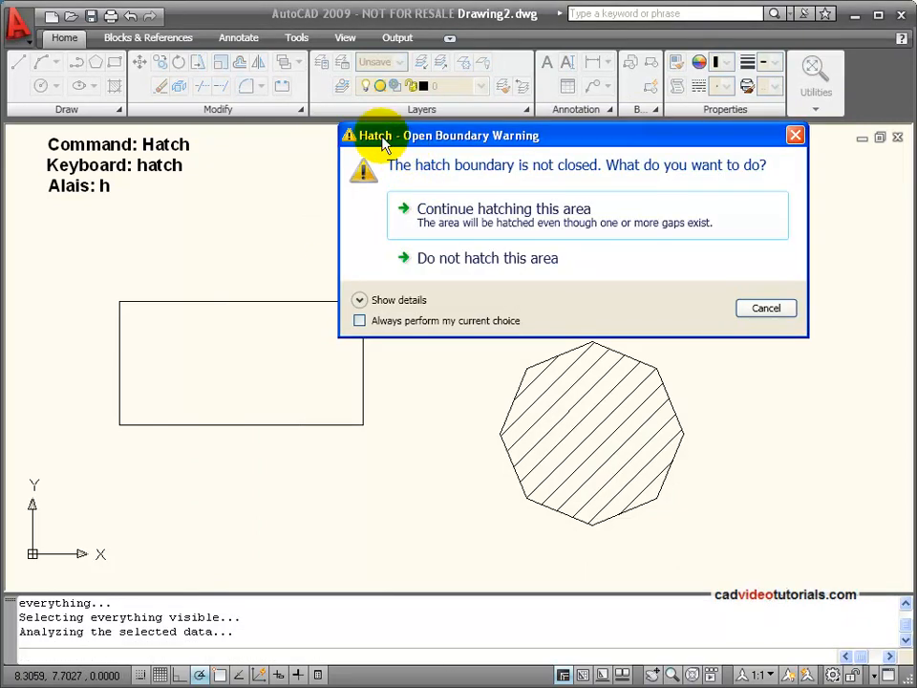
mouse_move(468, 164)
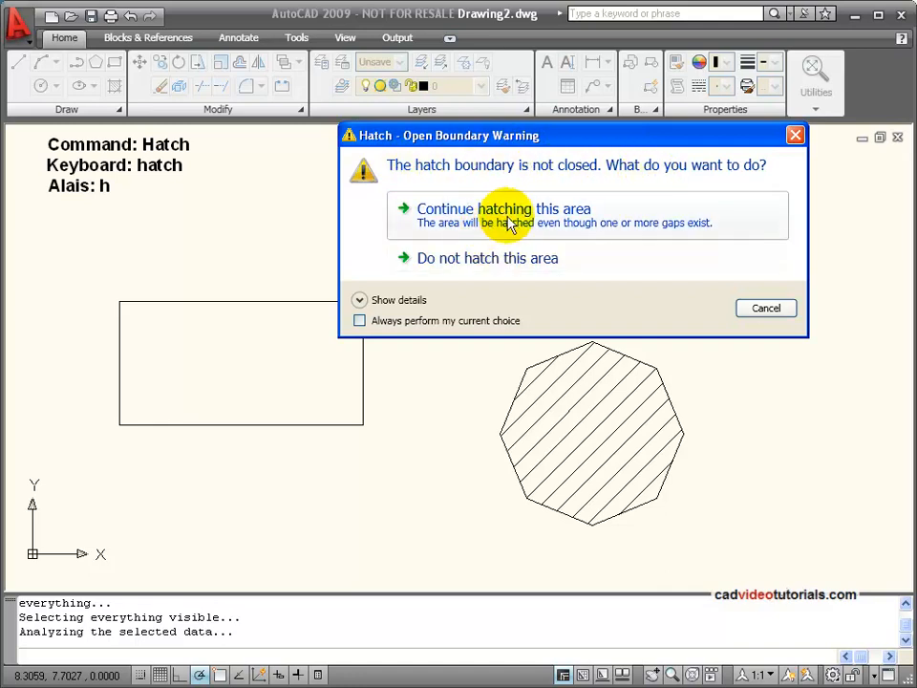
Continue hatching the gapped left rectangle and accept the diagonal hatch preview.
left_click(503, 208)
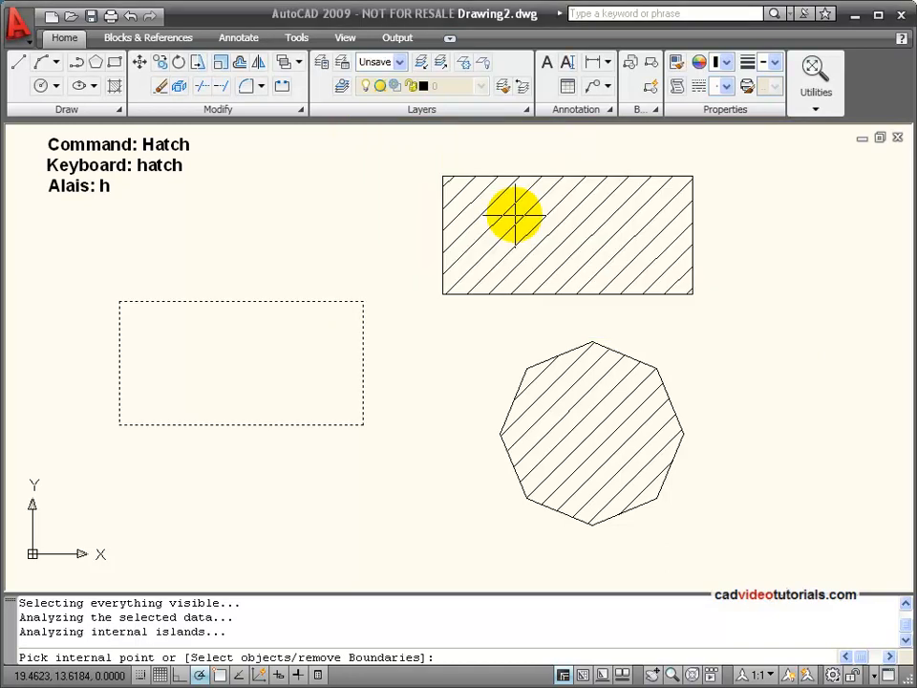
mouse_move(323, 313)
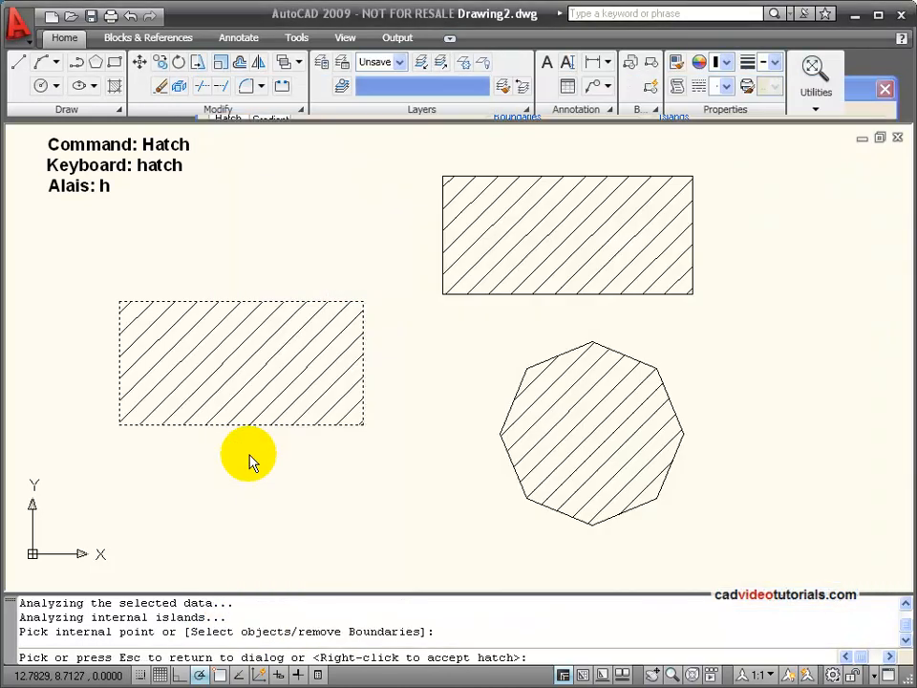
mouse_move(196, 411)
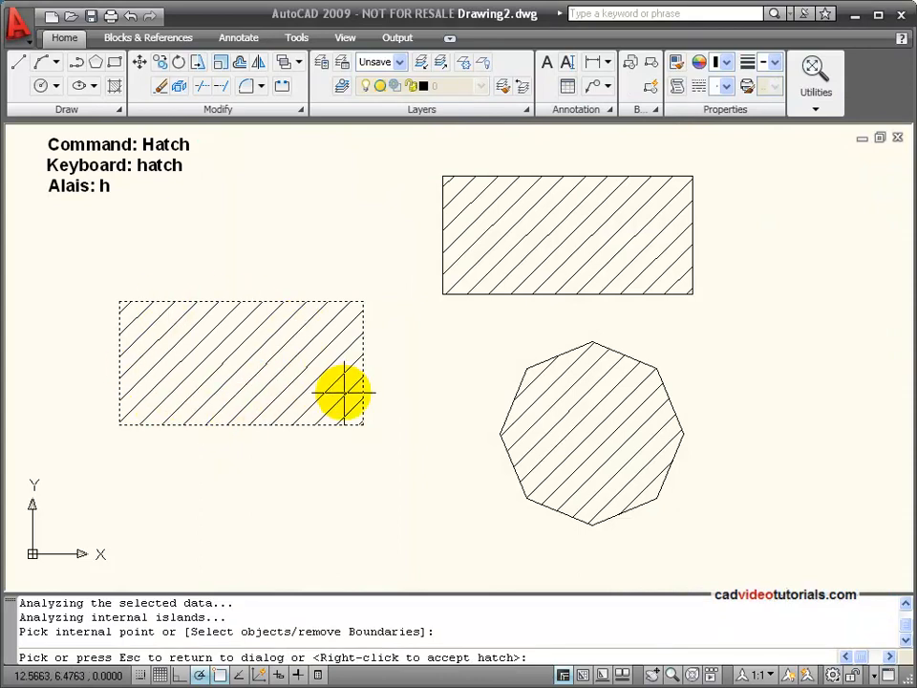
right_click(342, 391)
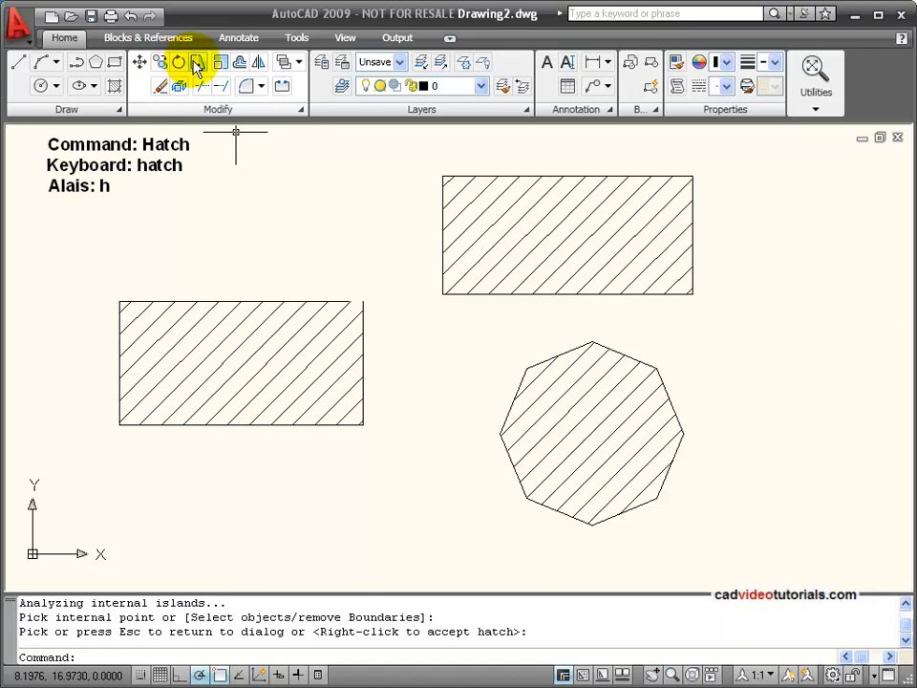
mouse_move(198, 61)
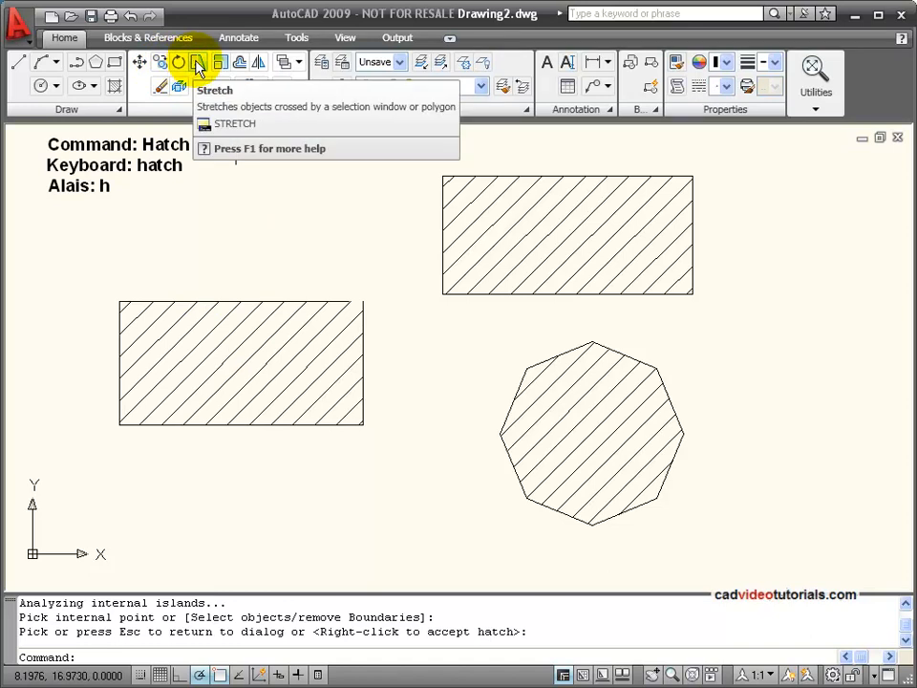
Stretch the gapped rectangle's lower-right corner outward, leaving the new slanted area unhatched.
left_click(197, 62)
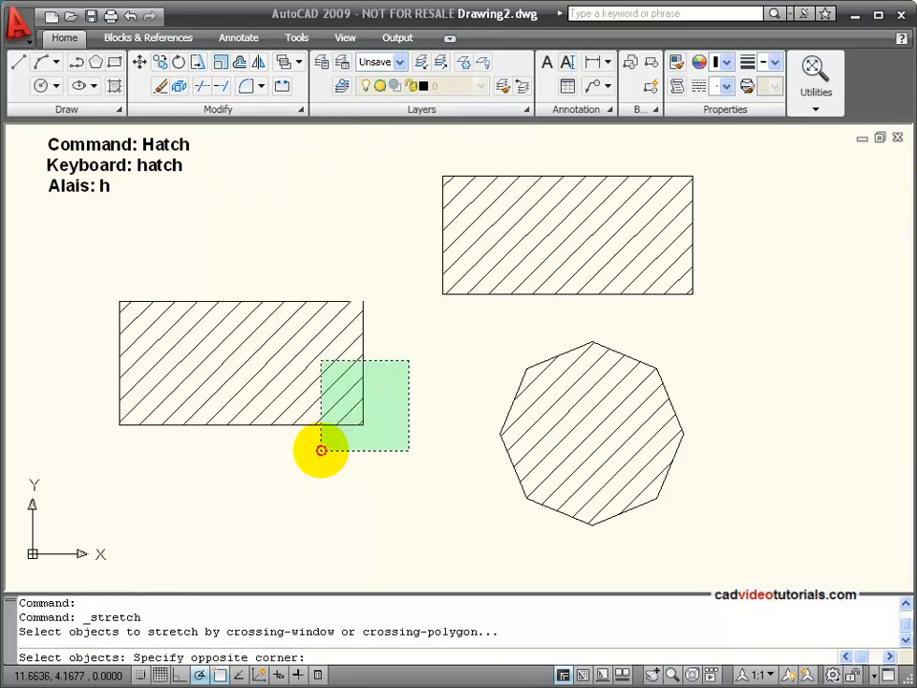
left_click(361, 418)
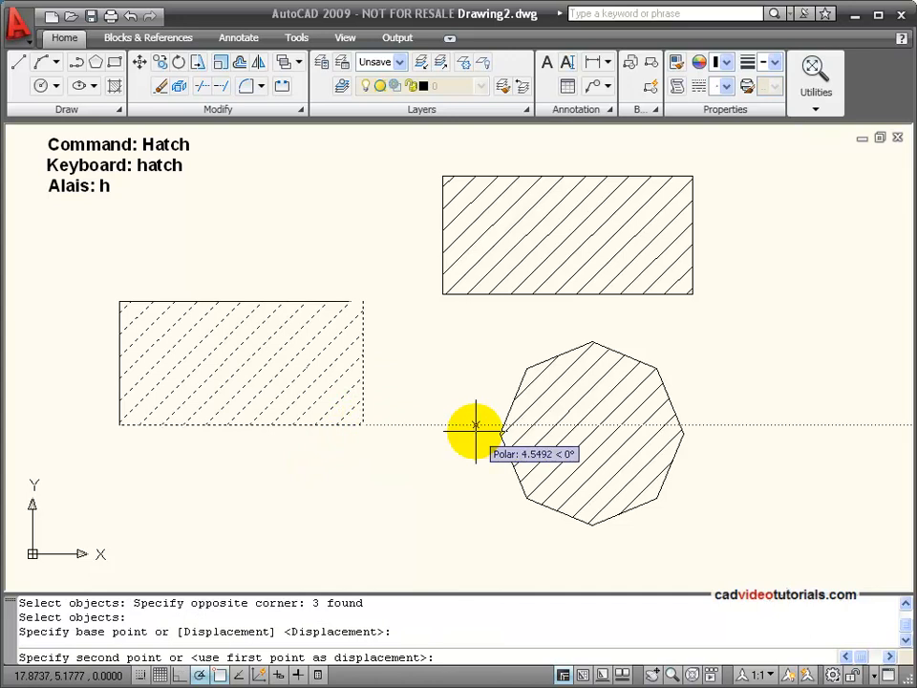
left_click(162, 537)
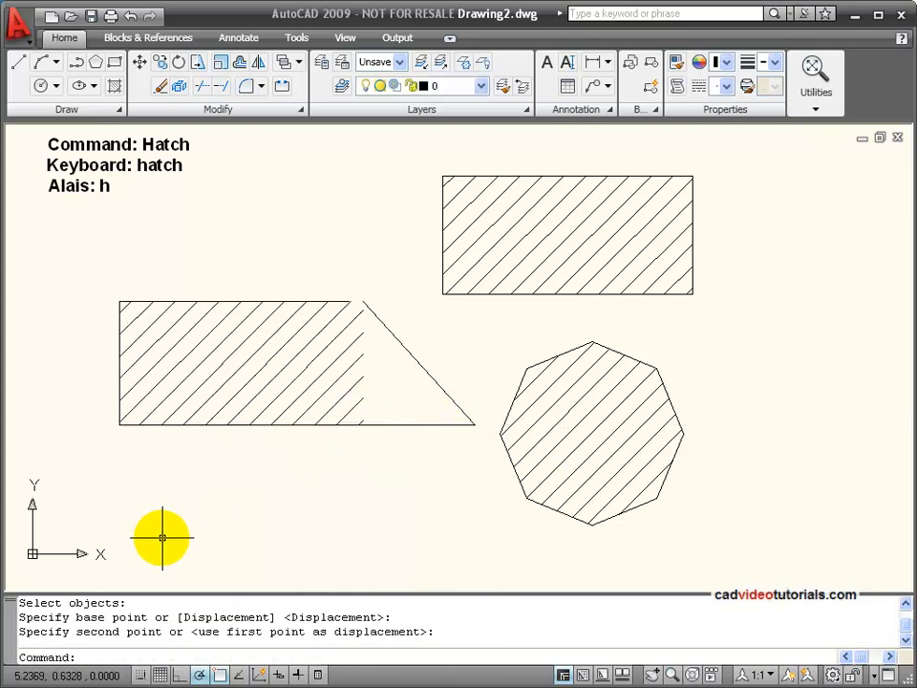
mouse_move(376, 380)
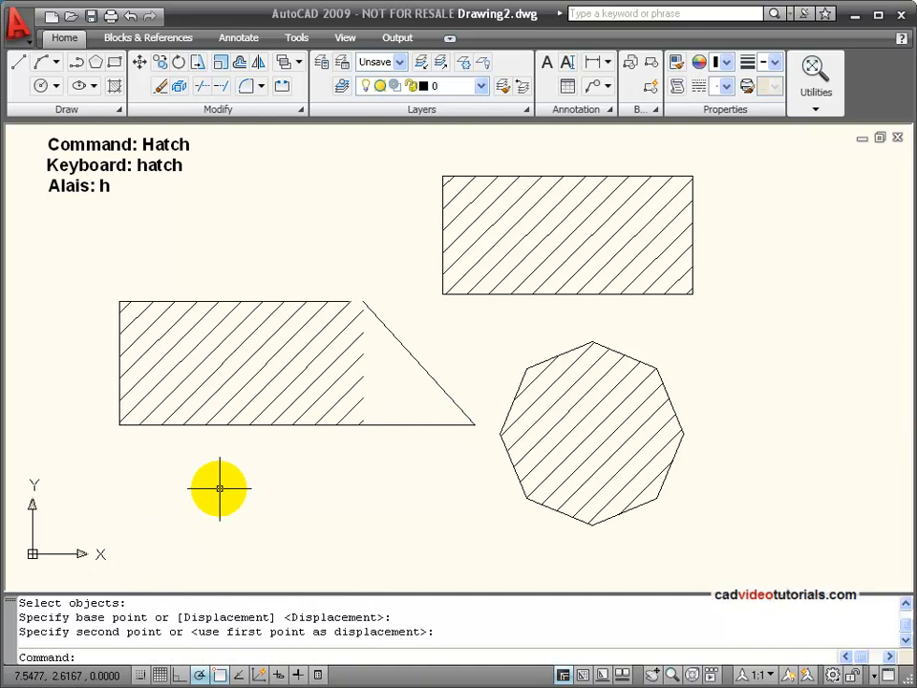
mouse_move(303, 458)
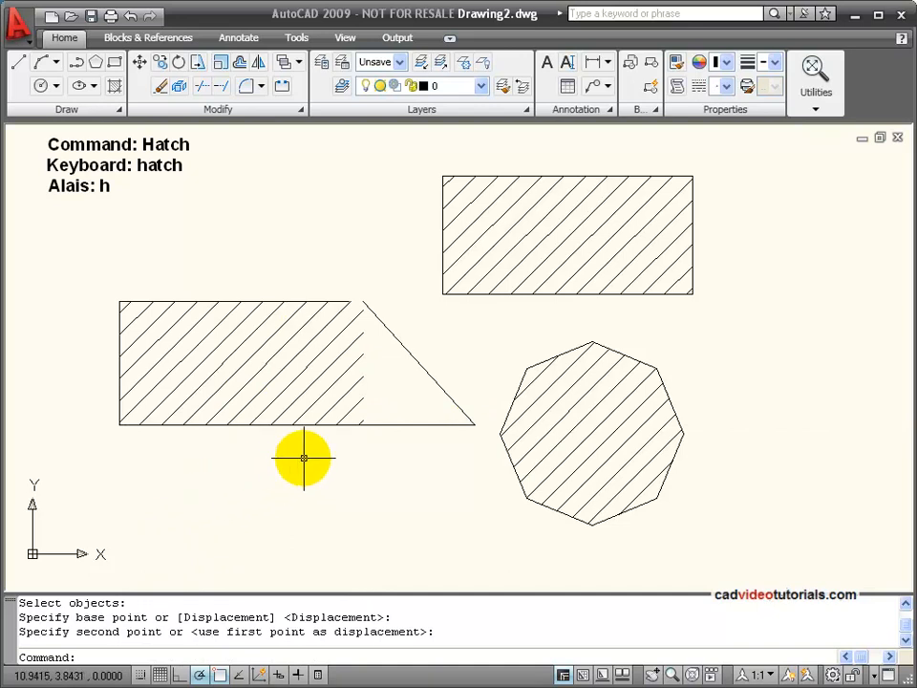
mouse_move(380, 231)
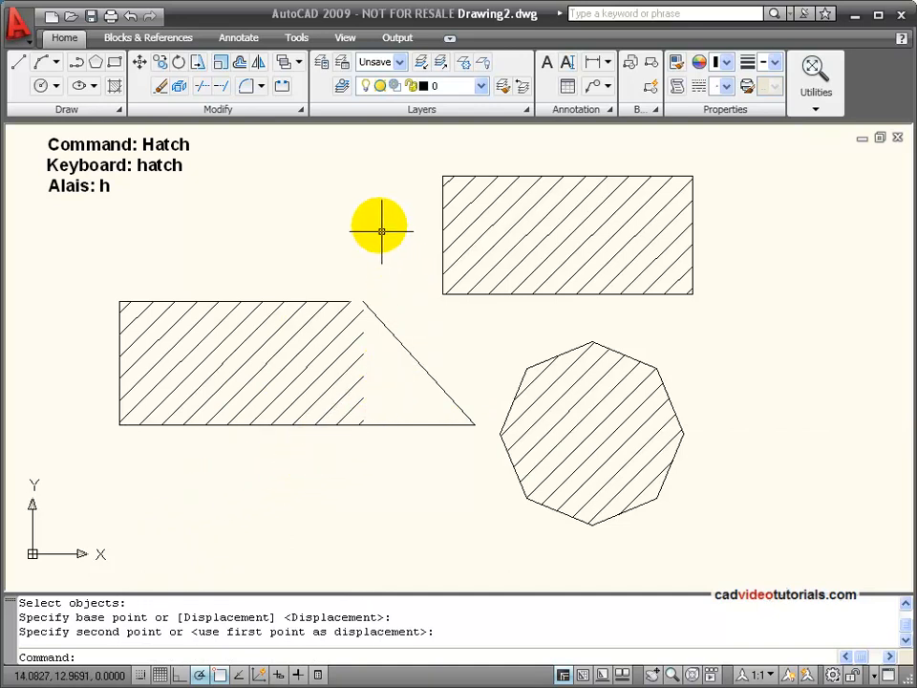
mouse_move(368, 251)
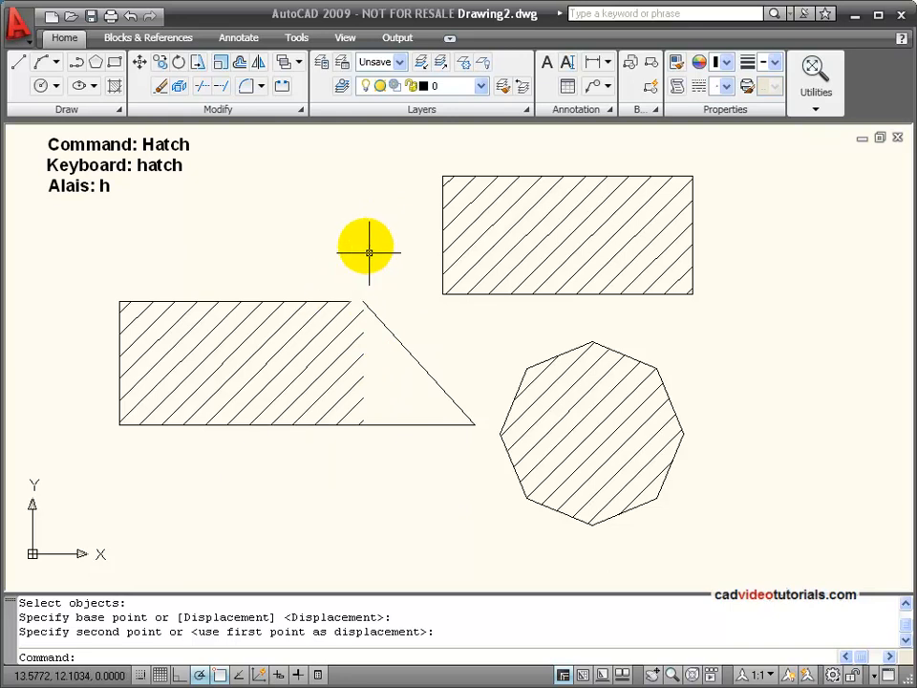
mouse_move(355, 229)
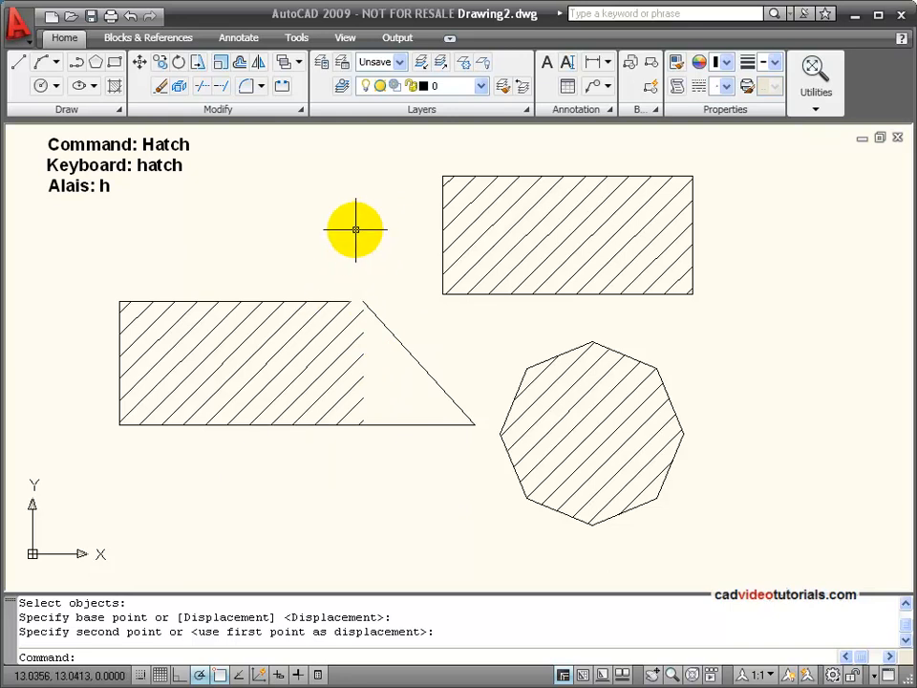
mouse_move(386, 304)
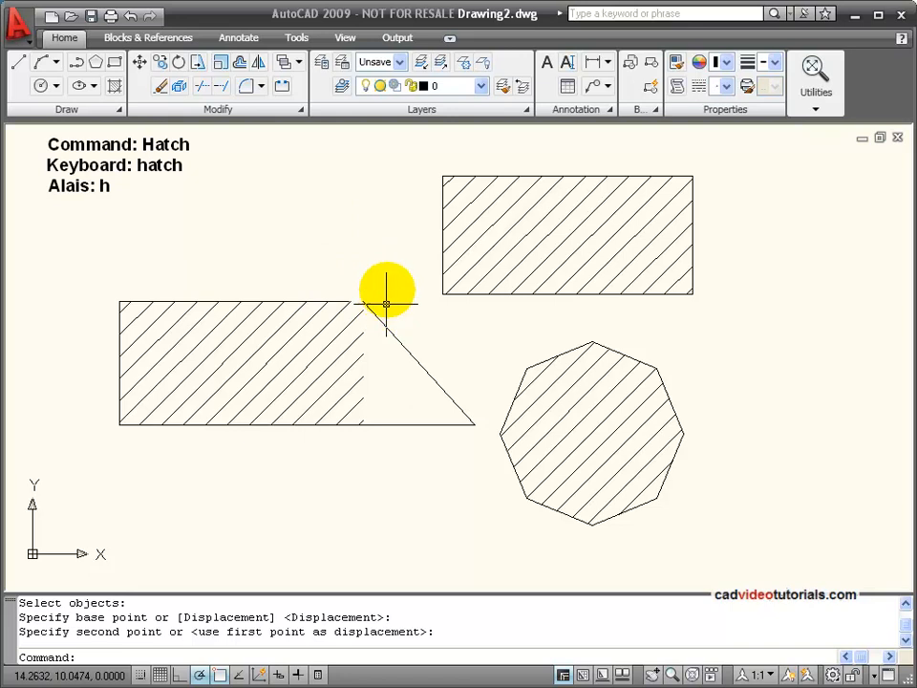
mouse_move(382, 280)
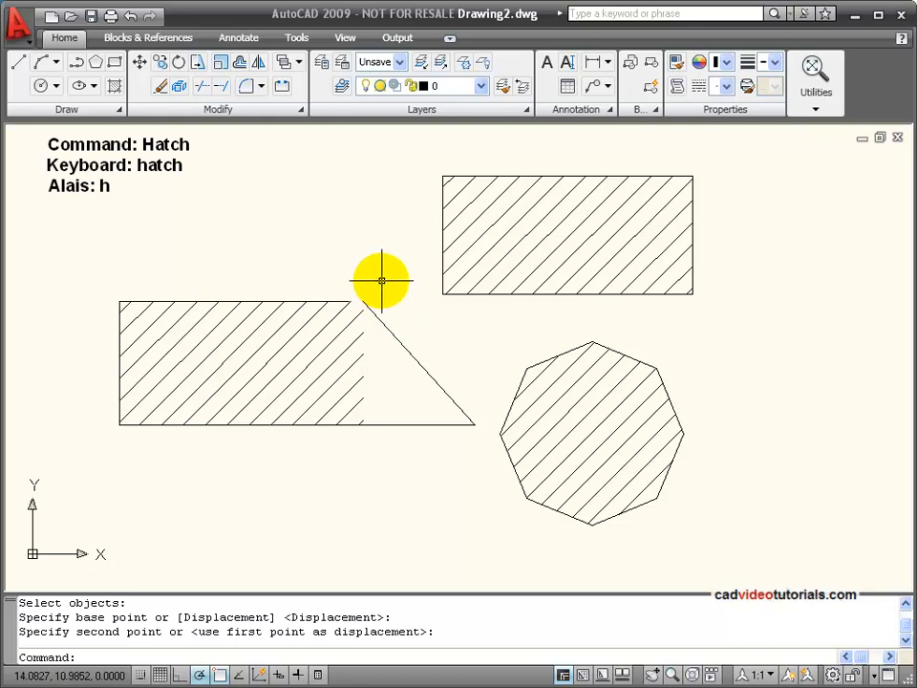